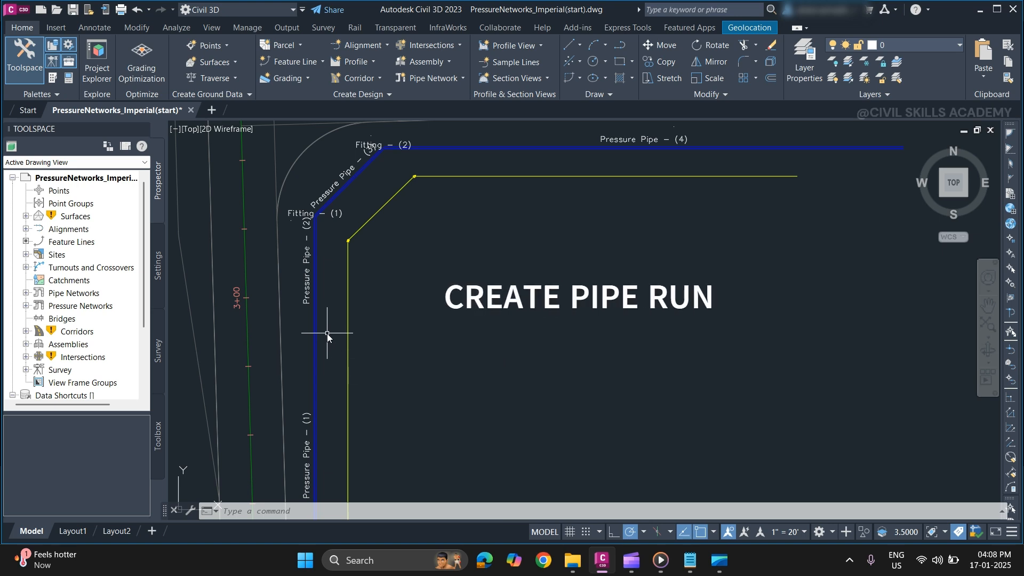
mouse_move(327, 335)
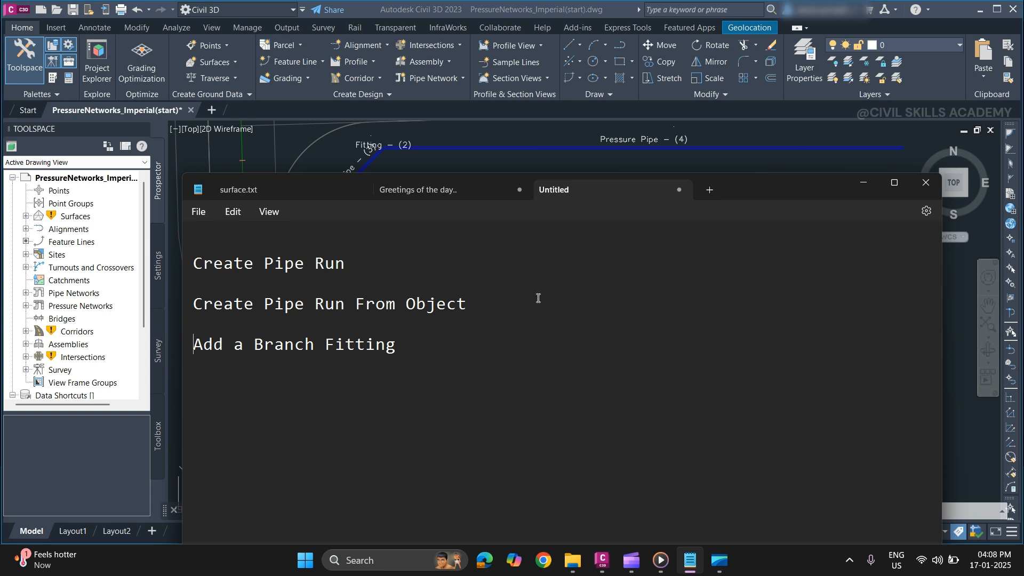
mouse_move(659, 303)
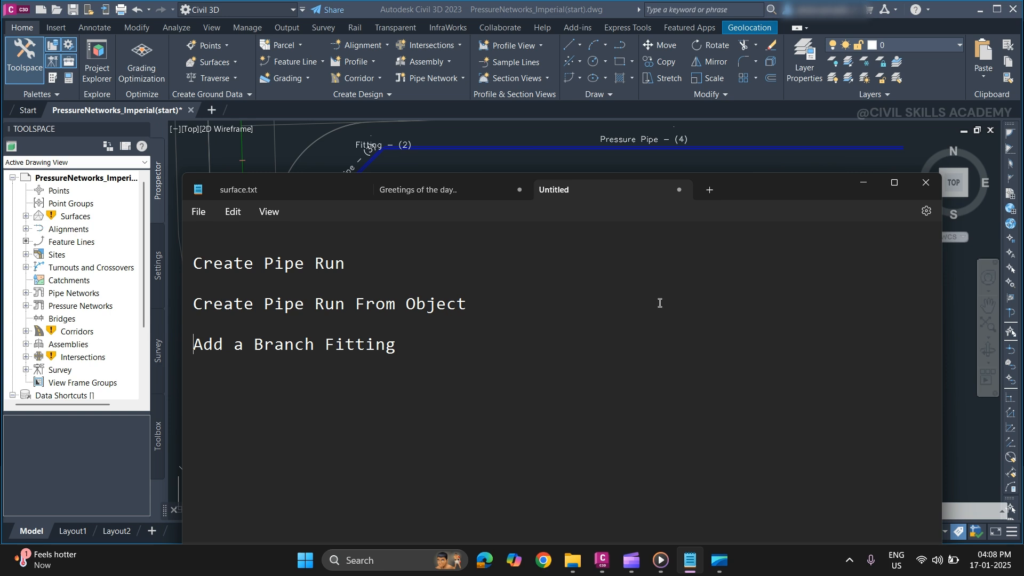
mouse_move(851, 213)
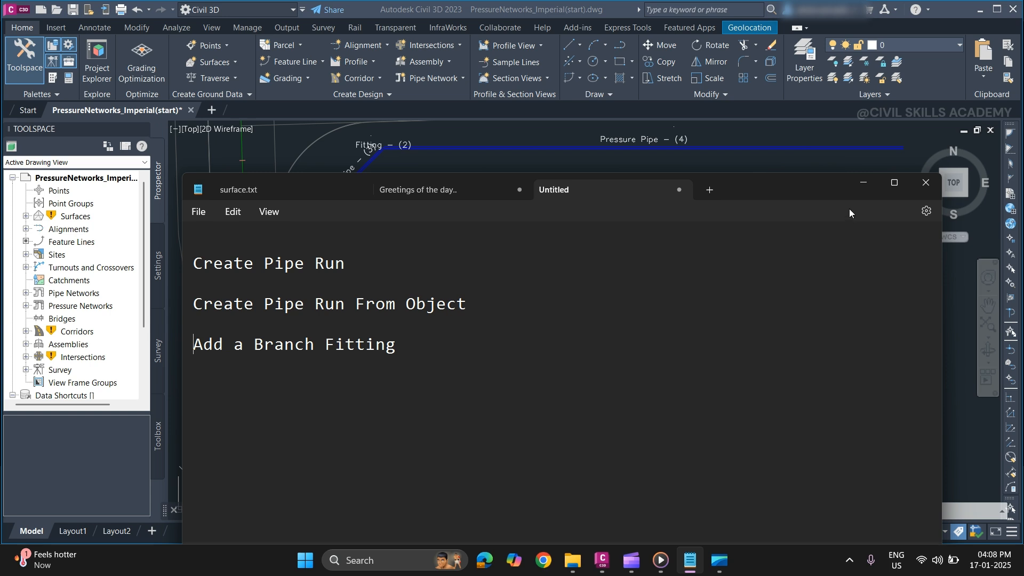
mouse_move(863, 188)
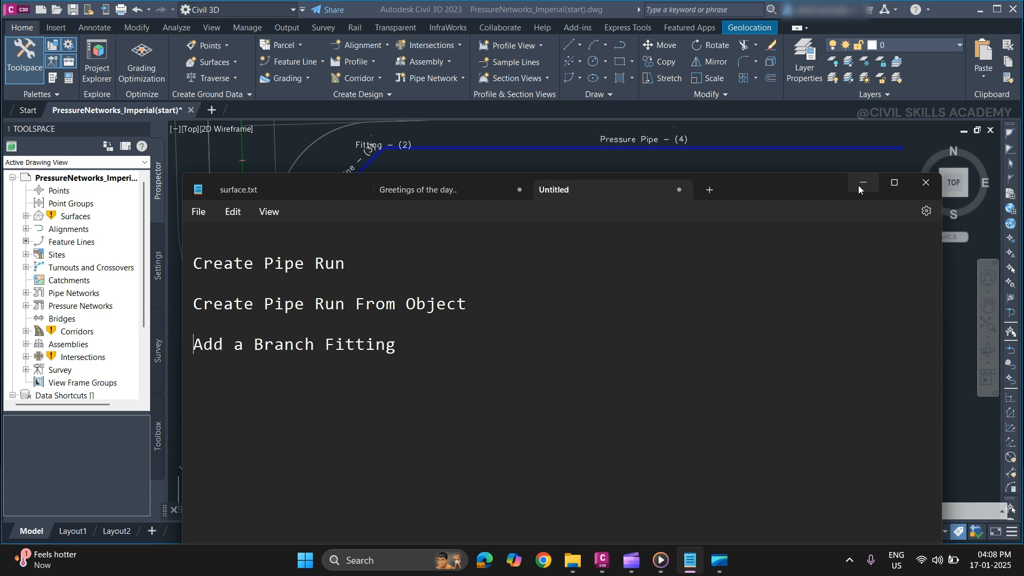
mouse_move(862, 183)
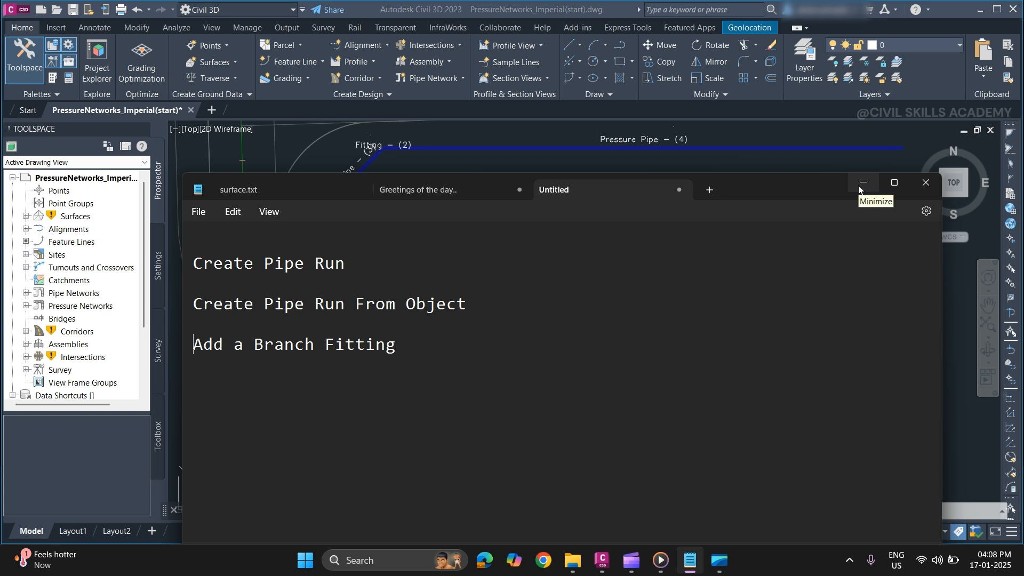
Hide Notepad, bring up Pressure Network Plan Layout for PR 1 and list the Add New Pipe Run options
left_click(863, 183)
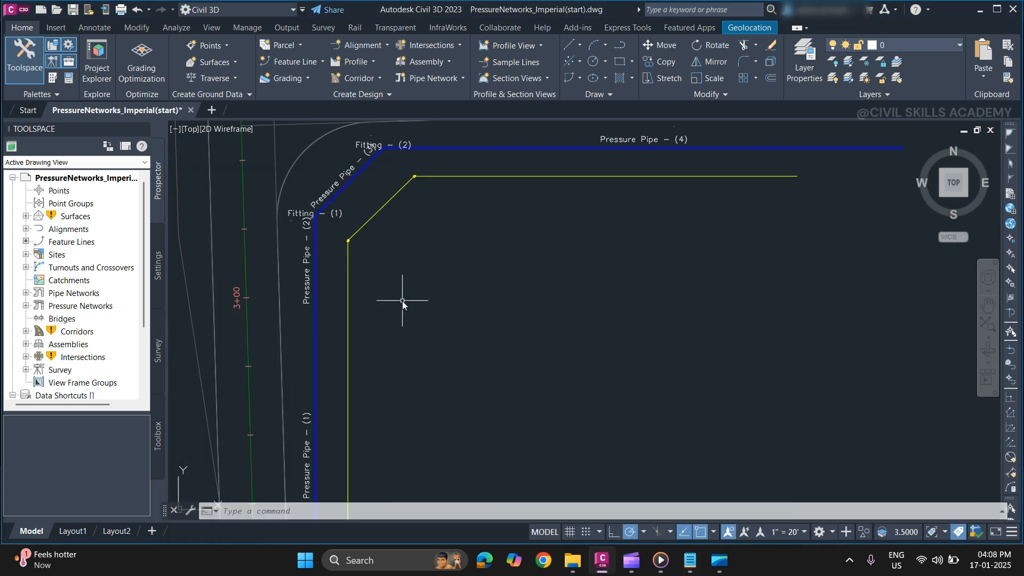
mouse_move(485, 301)
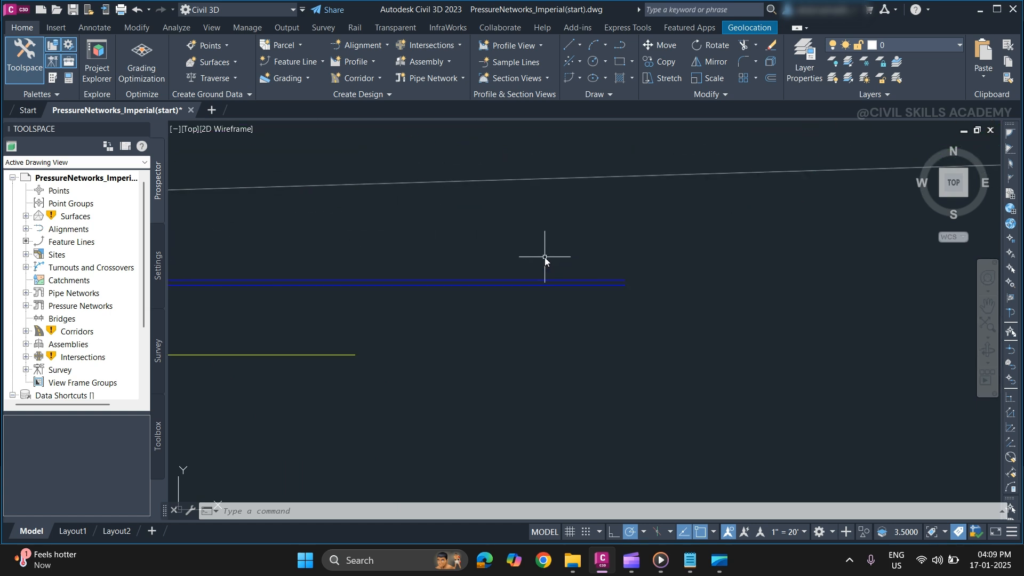
left_click(544, 256)
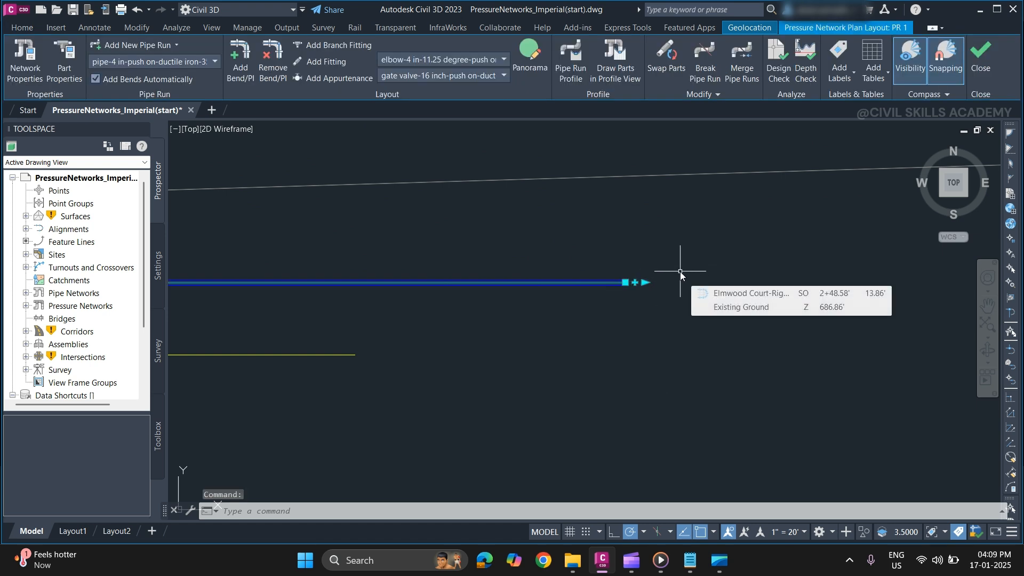
mouse_move(730, 256)
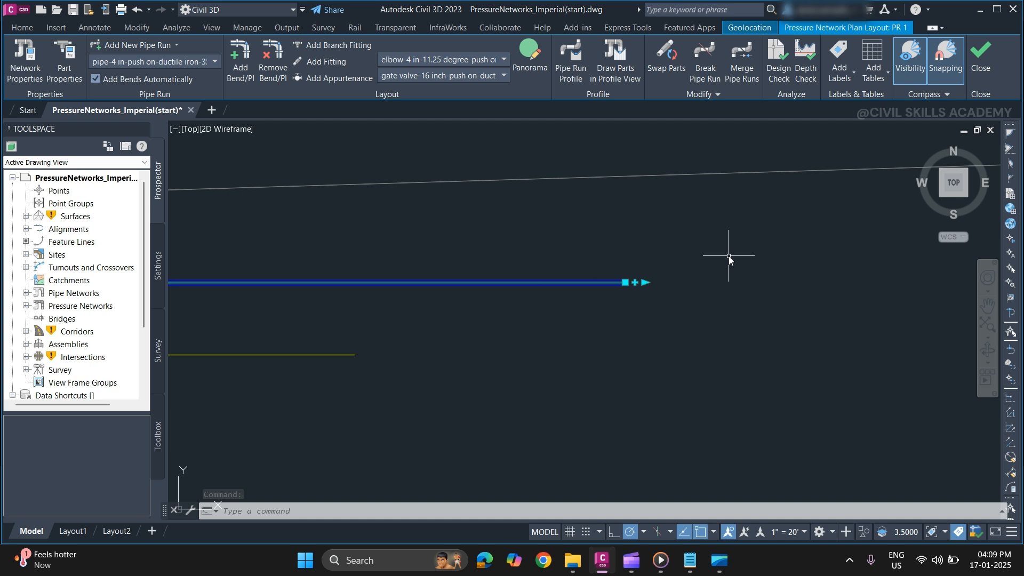
mouse_move(726, 262)
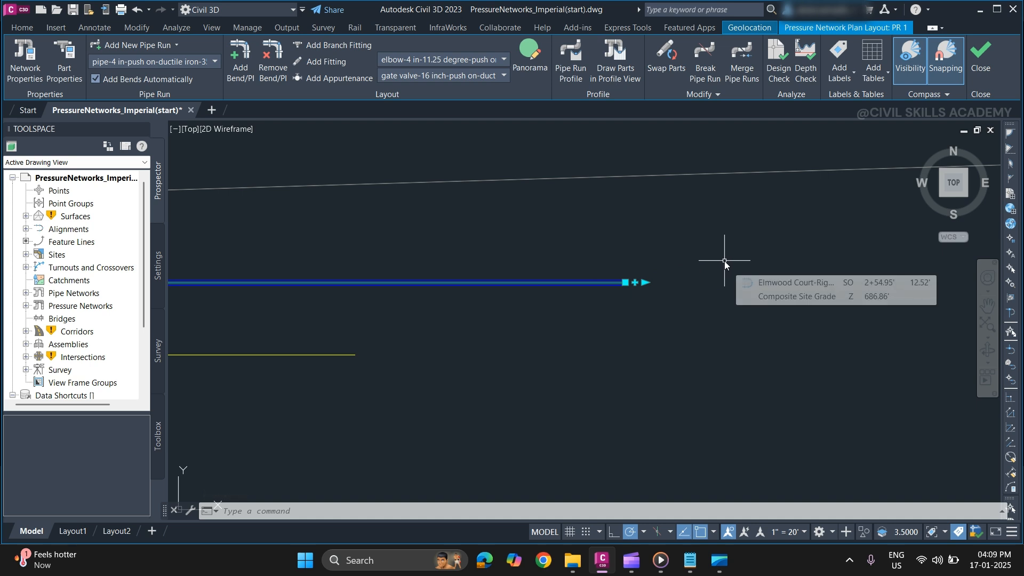
mouse_move(724, 264)
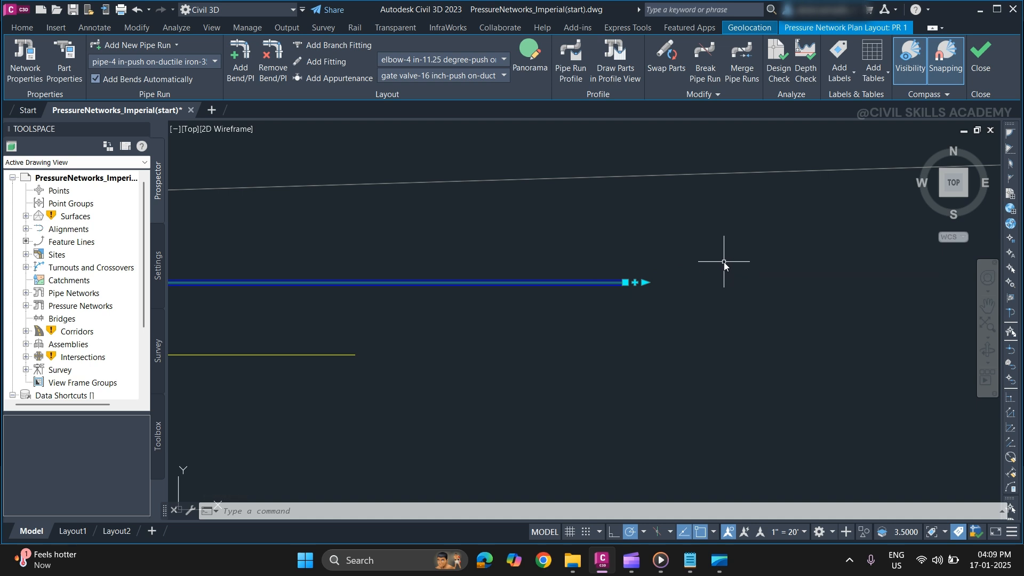
left_click(173, 44)
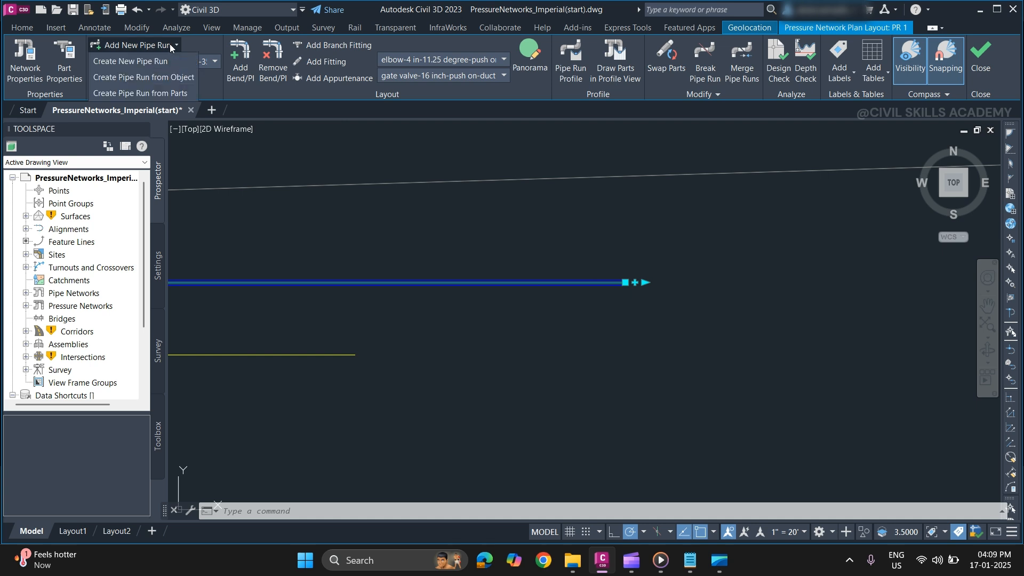
mouse_move(154, 64)
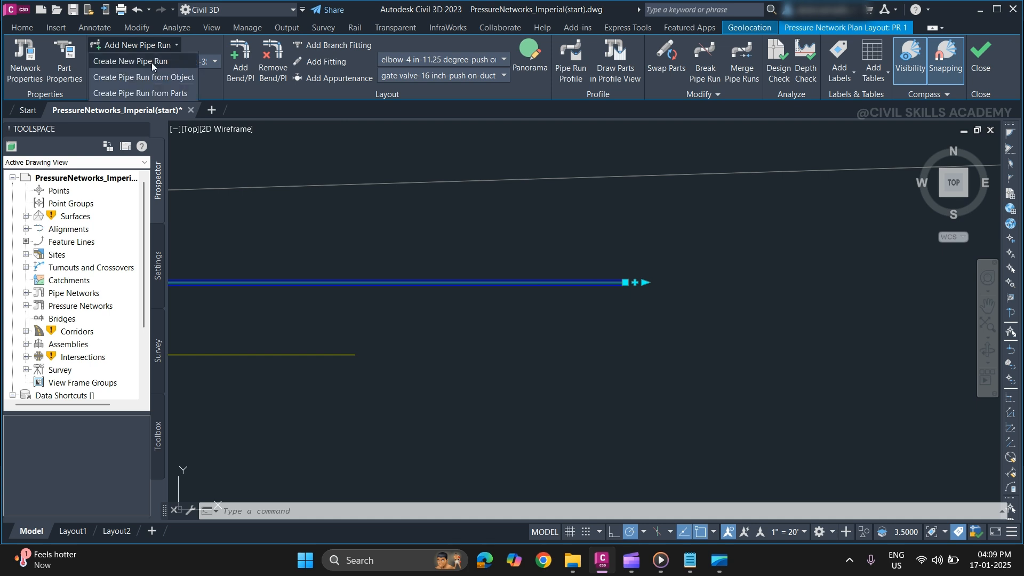
Start Create New Pipe Run, keep the default name template and MY PART LIST as parts list
left_click(133, 61)
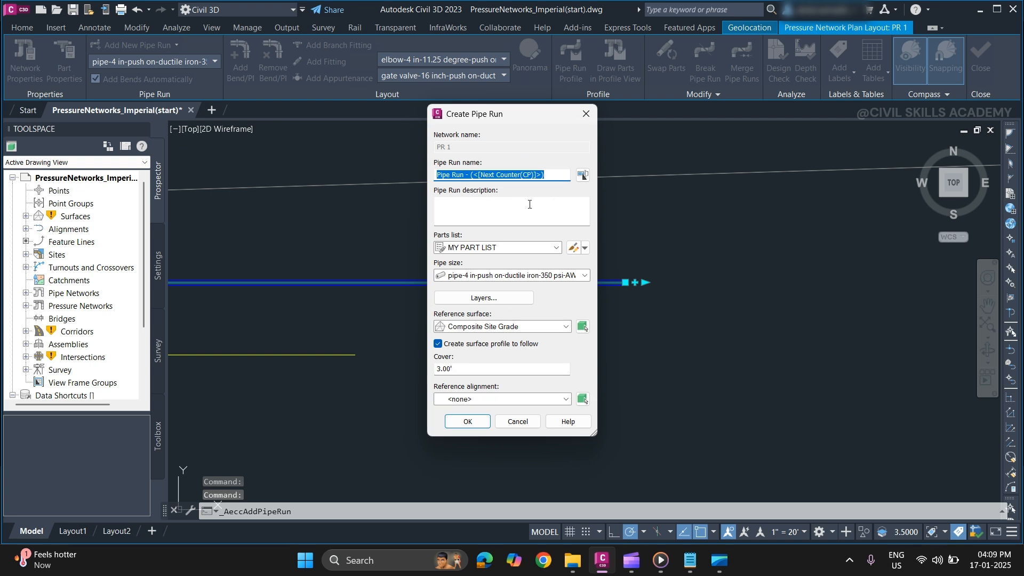
mouse_move(450, 160)
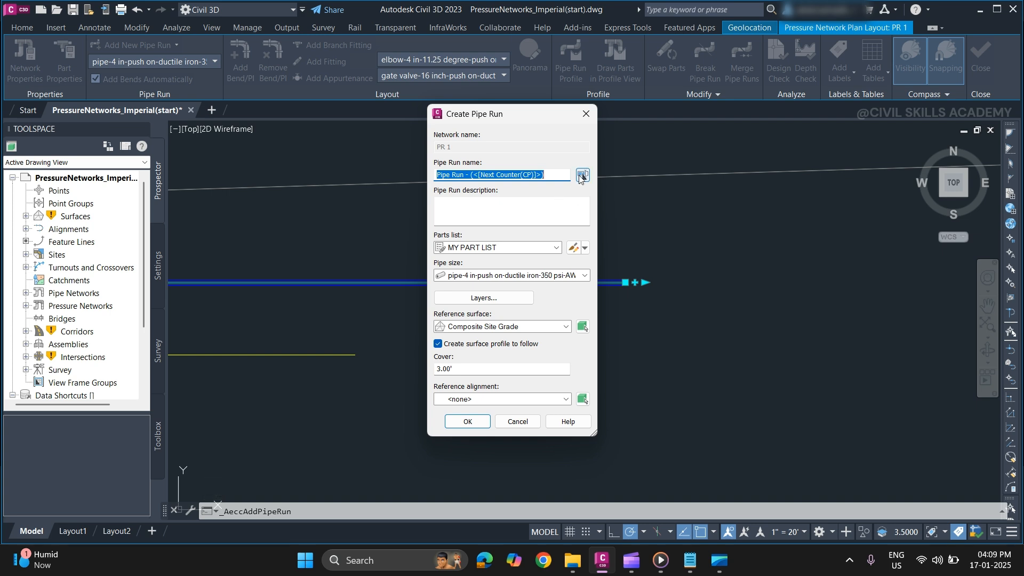
left_click(583, 175)
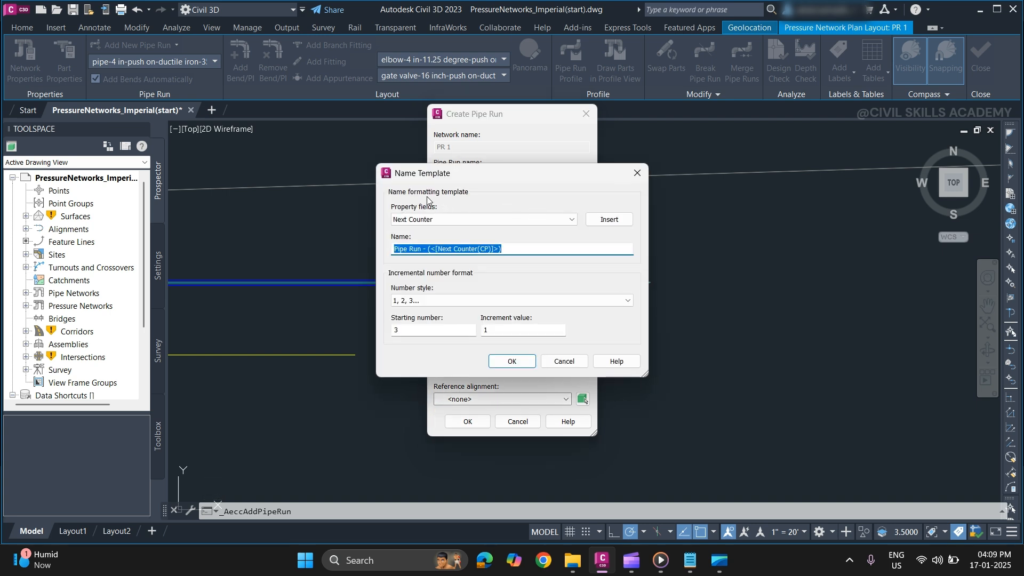
left_click(512, 360)
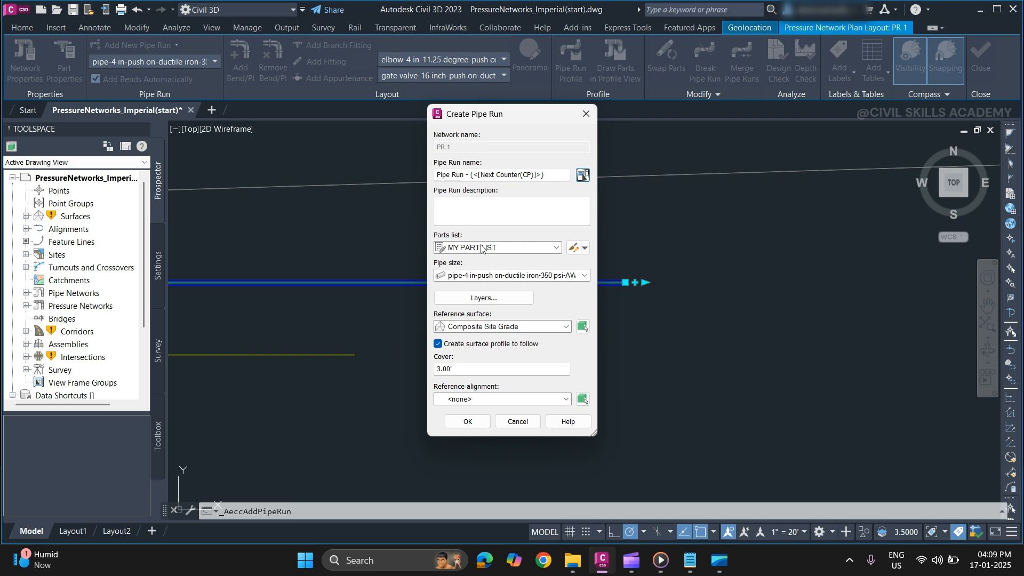
left_click(557, 247)
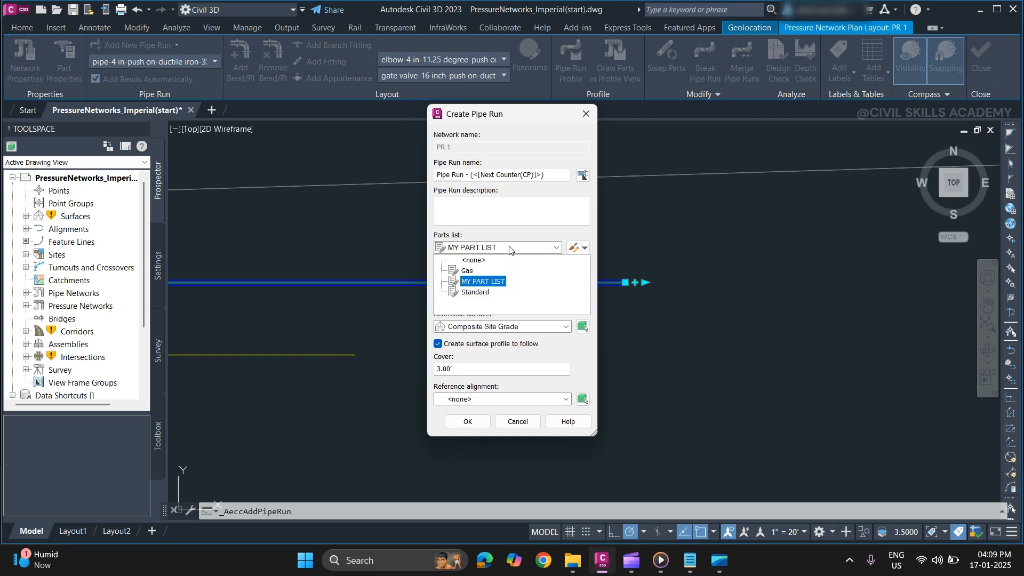
left_click(483, 281)
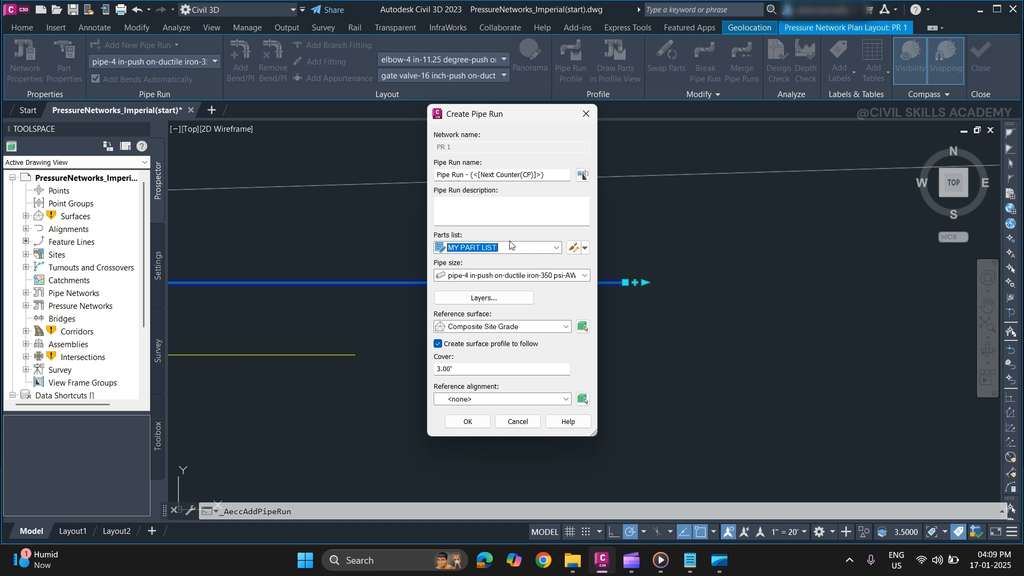
mouse_move(555, 301)
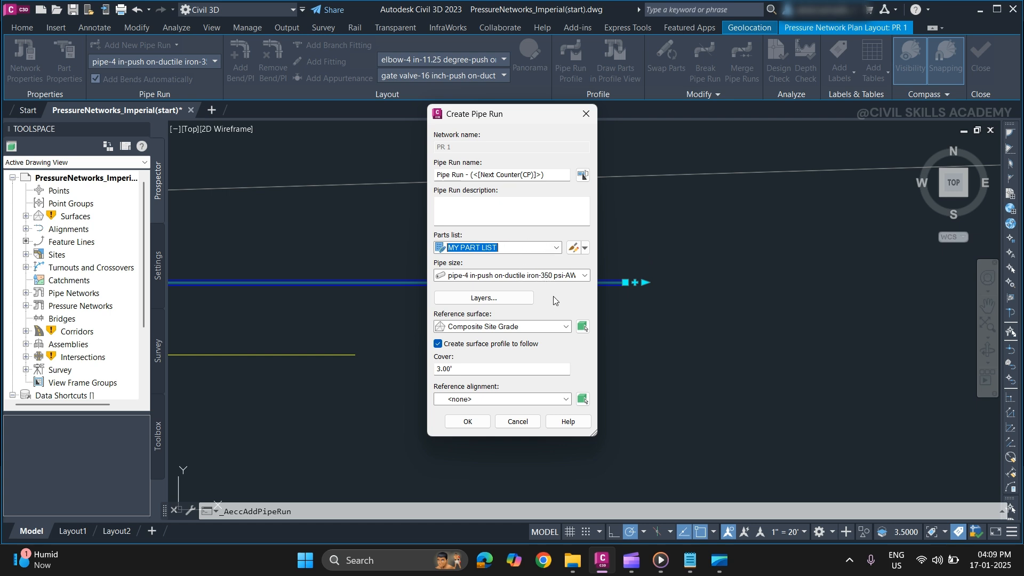
mouse_move(442, 332)
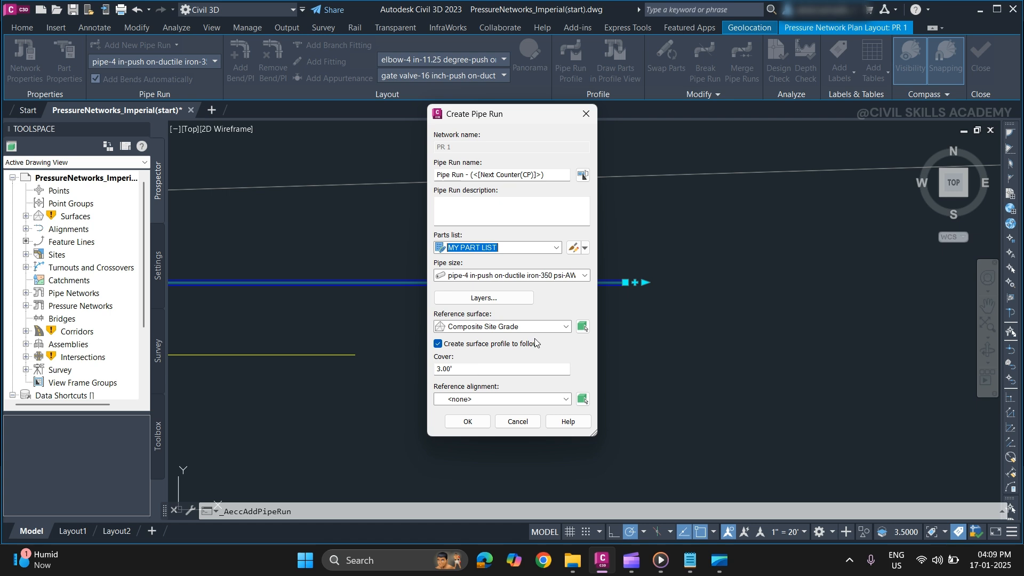
mouse_move(520, 350)
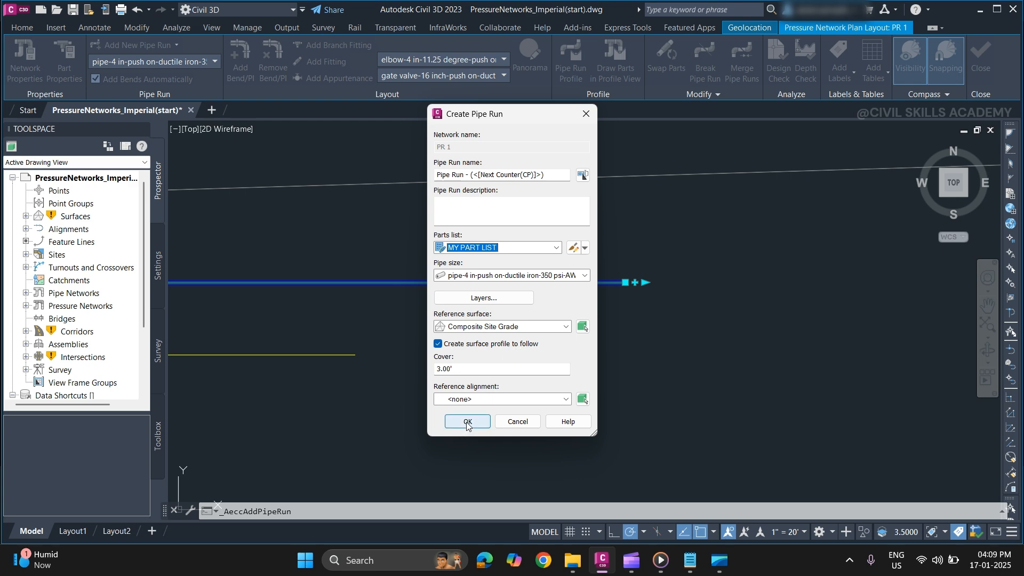
Confirm the Create Pipe Run settings so Civil 3D prompts for the first pipe point
left_click(467, 421)
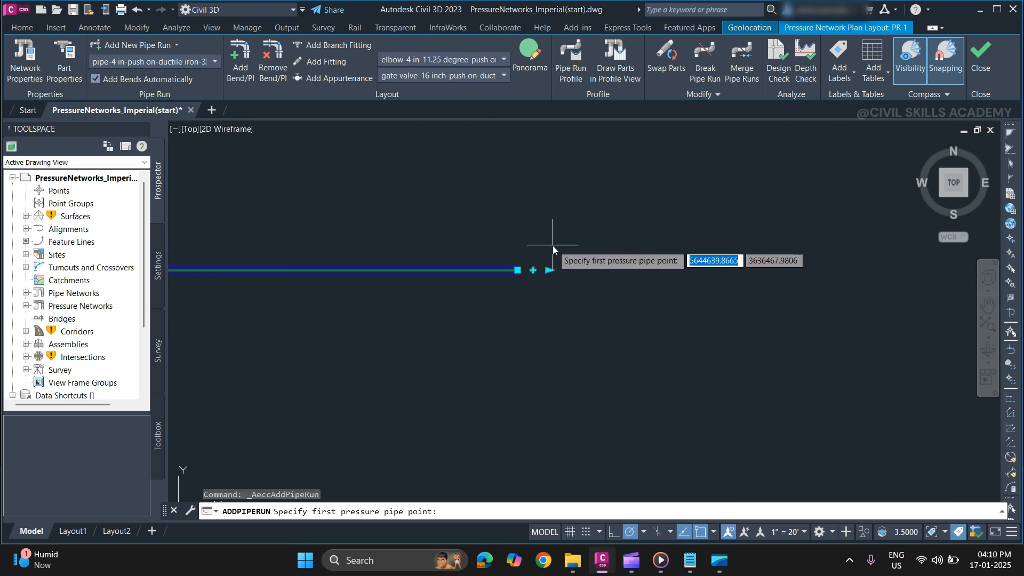
mouse_move(549, 256)
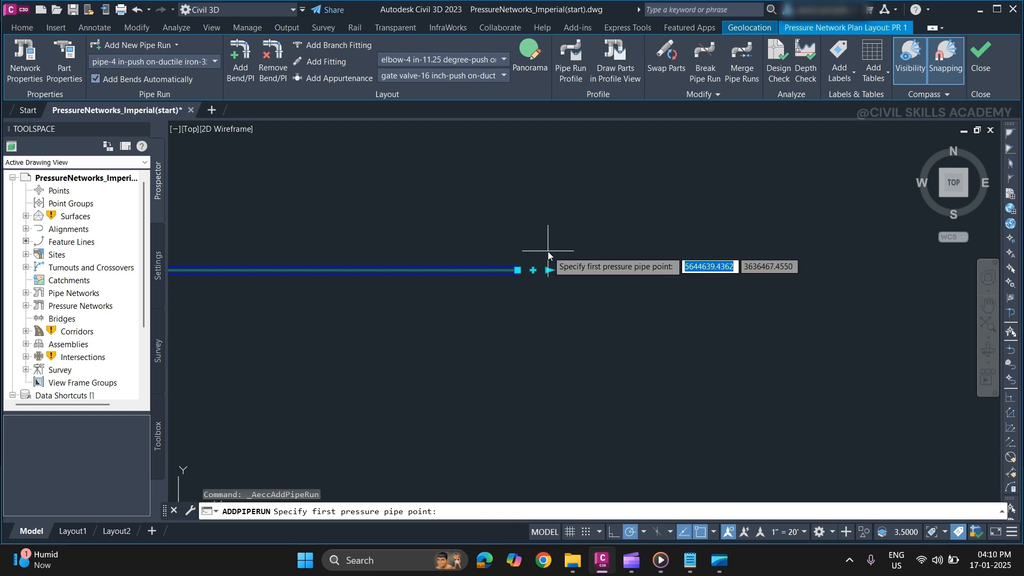
mouse_move(517, 271)
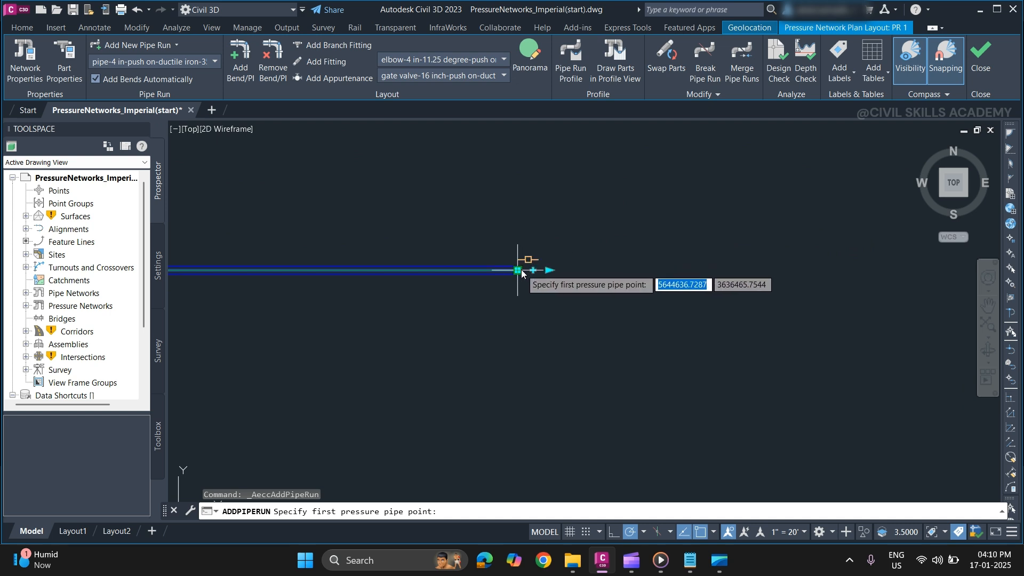
mouse_move(523, 276)
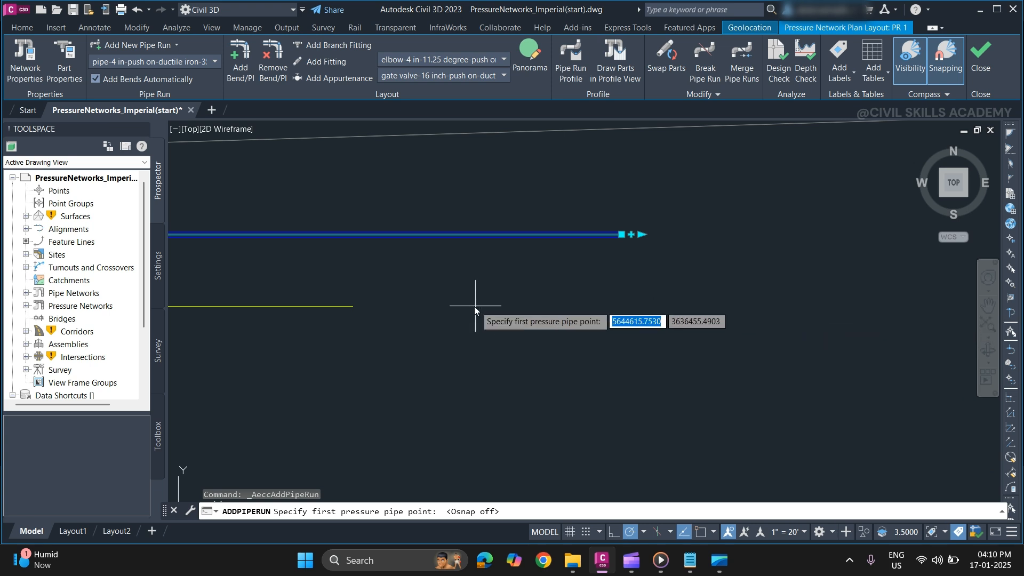
mouse_move(452, 230)
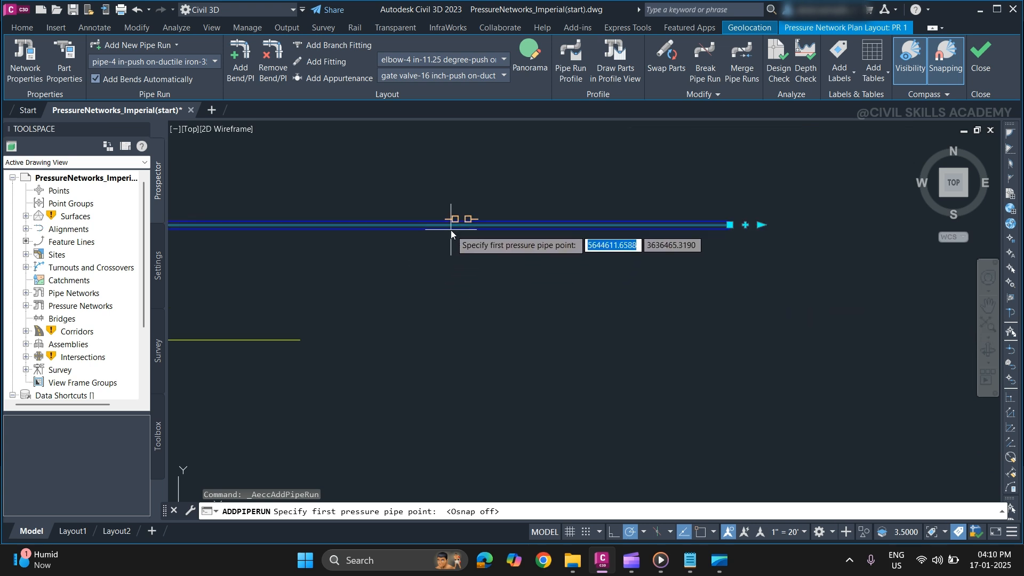
mouse_move(458, 228)
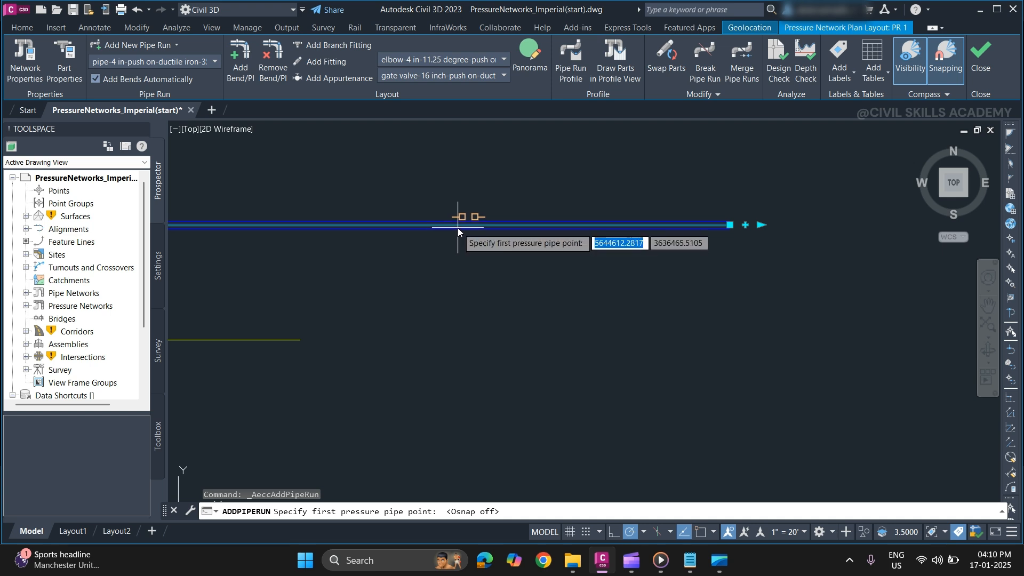
mouse_move(458, 225)
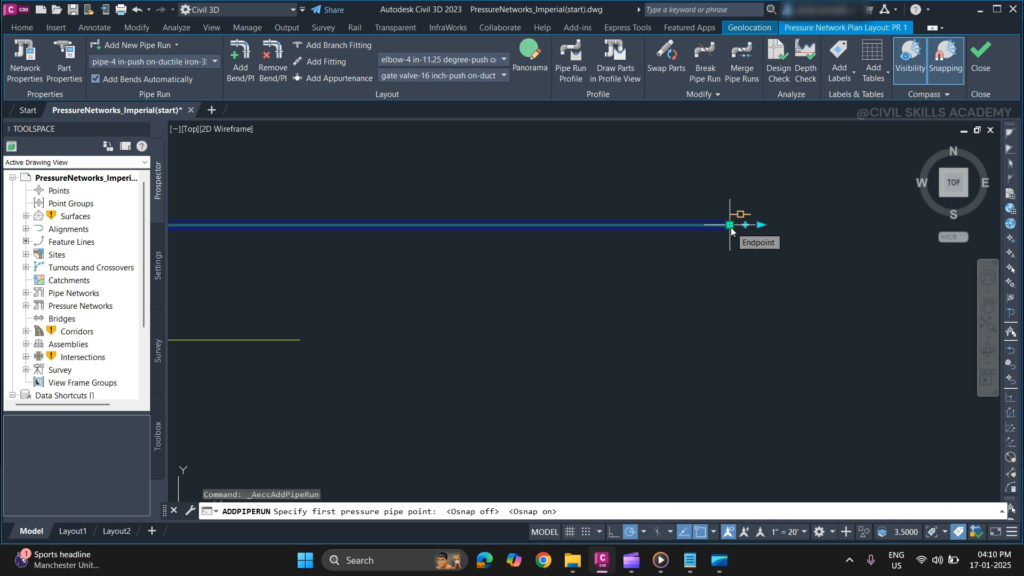
mouse_move(693, 489)
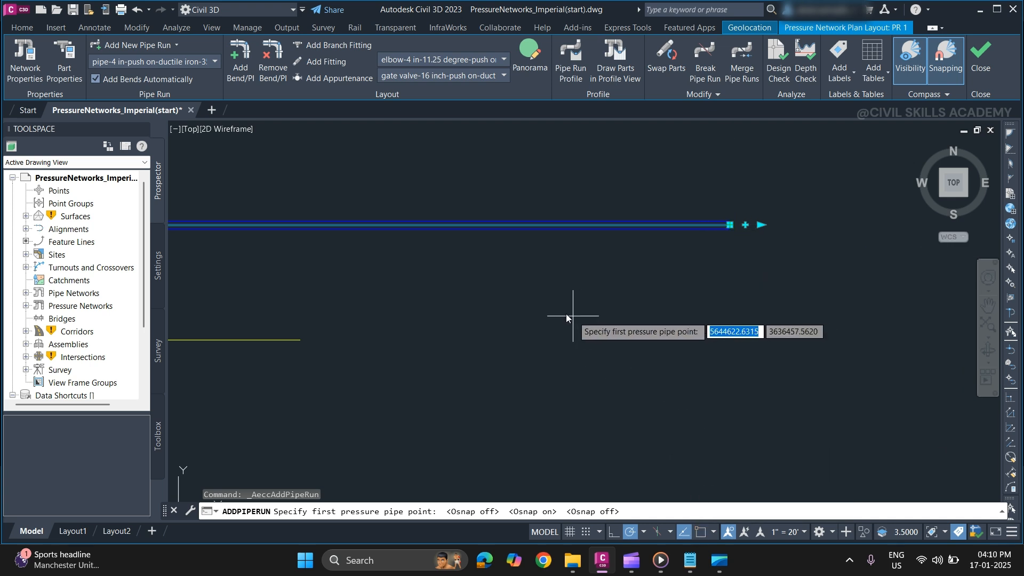
mouse_move(496, 225)
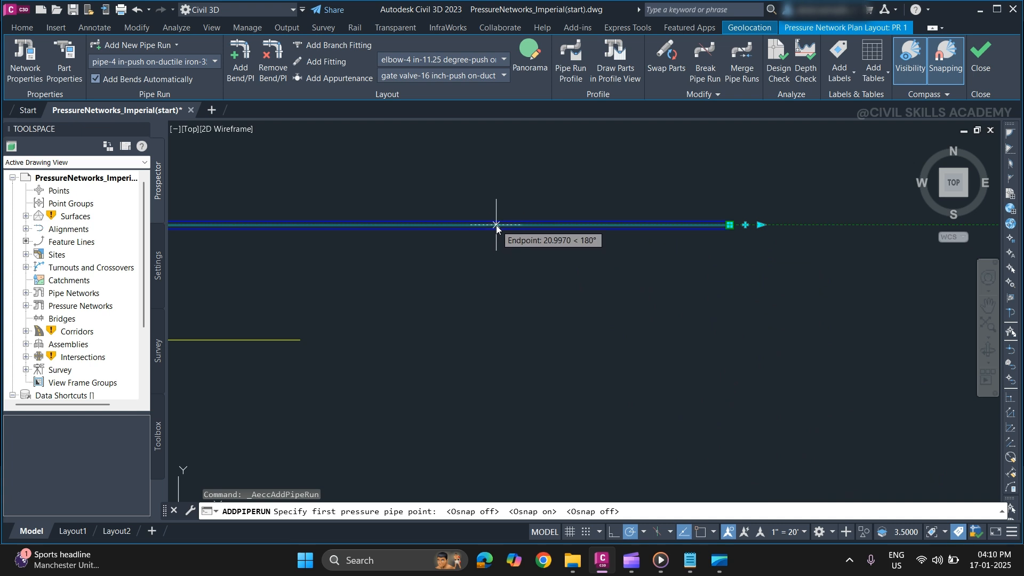
Place the run's start point on the main line and its bend point below it
left_click(495, 224)
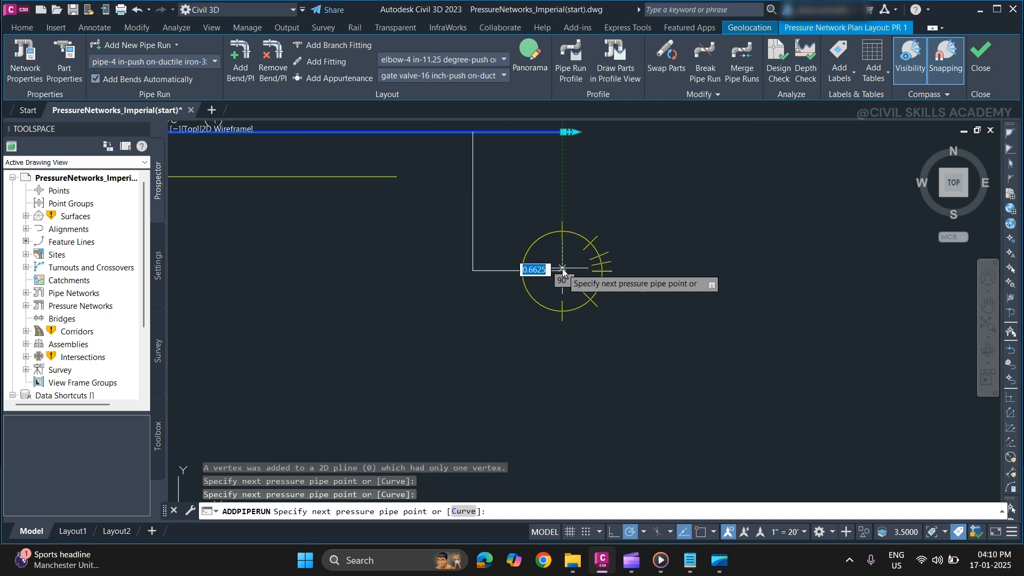
left_click(561, 269)
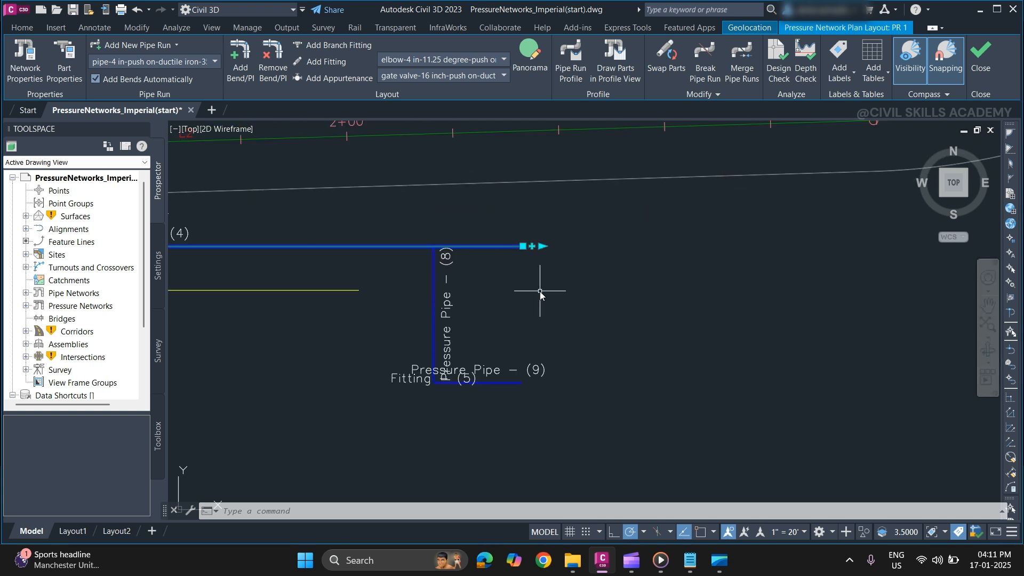
mouse_move(541, 303)
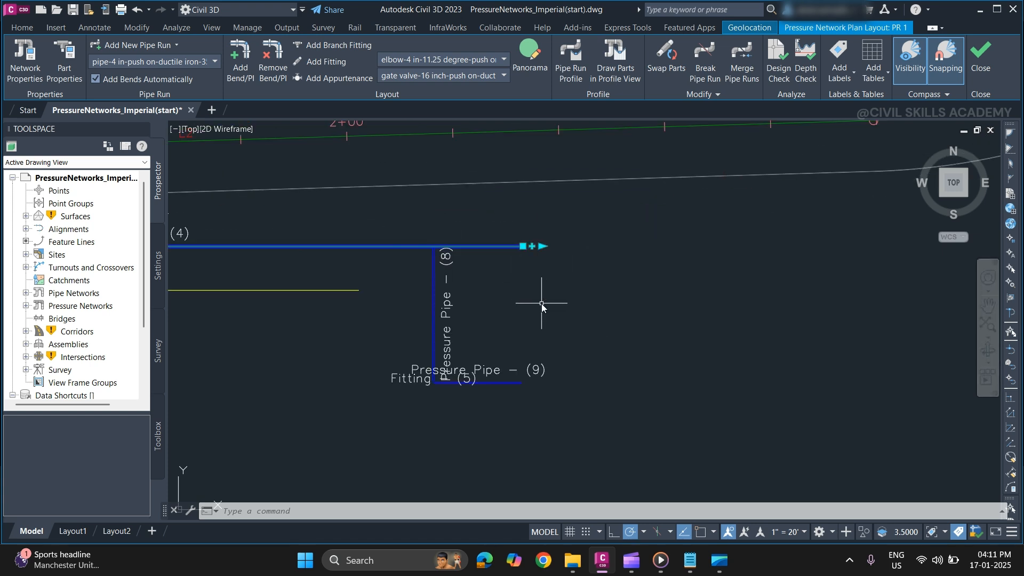
Create a new pipe run using pipe-6 in push-on ductile iron pipe size
left_click(122, 45)
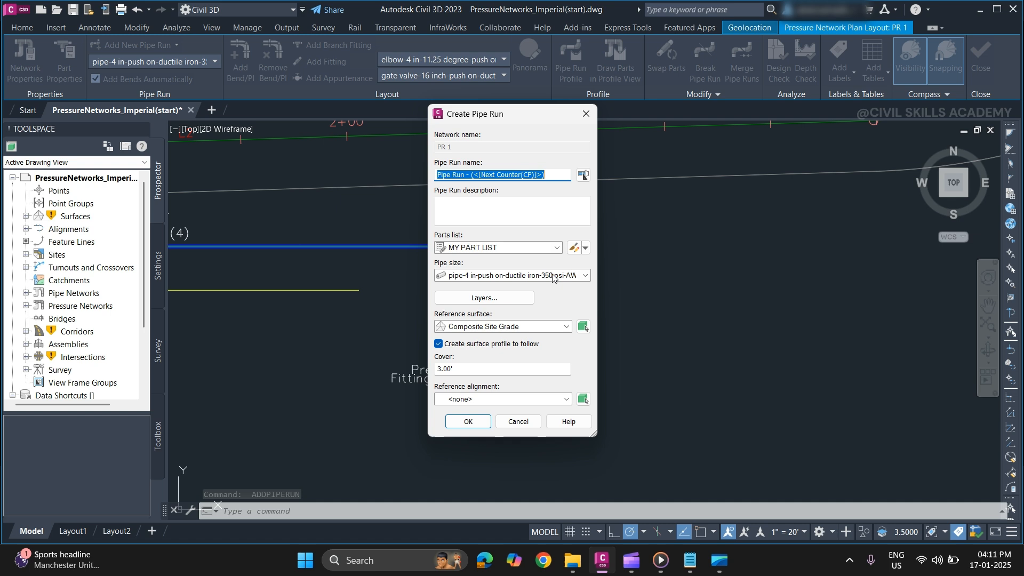
left_click(585, 276)
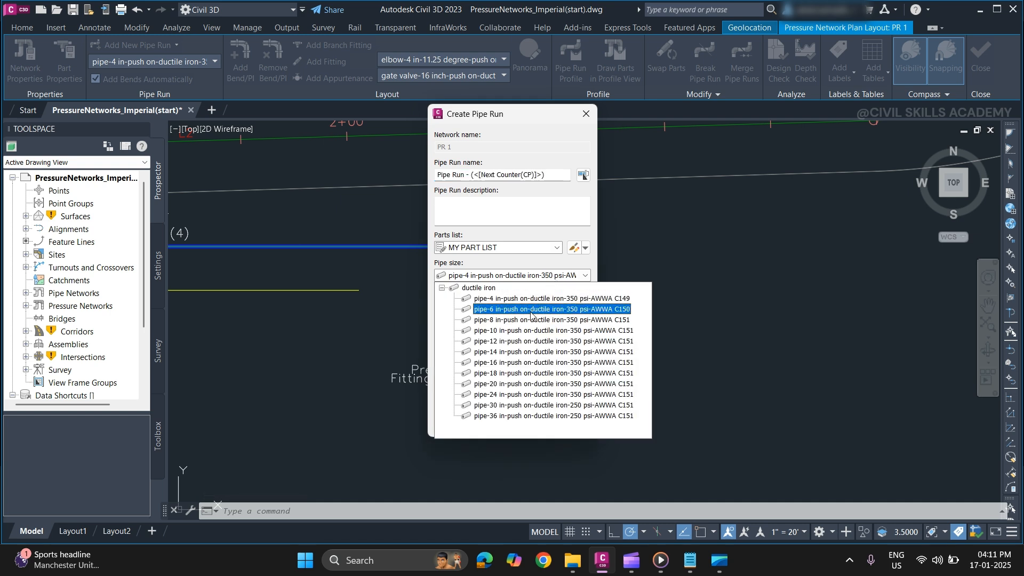
left_click(551, 309)
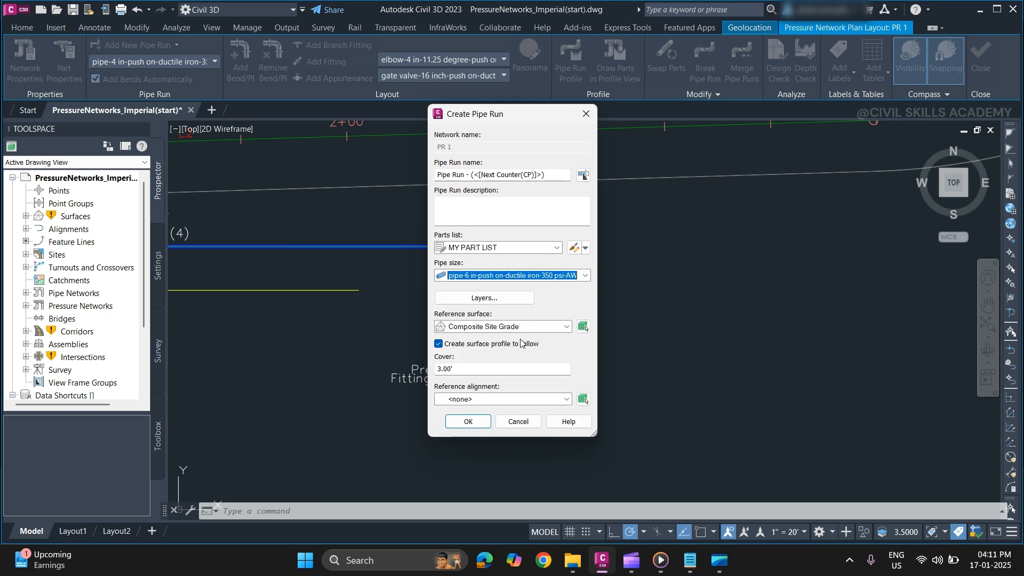
mouse_move(457, 338)
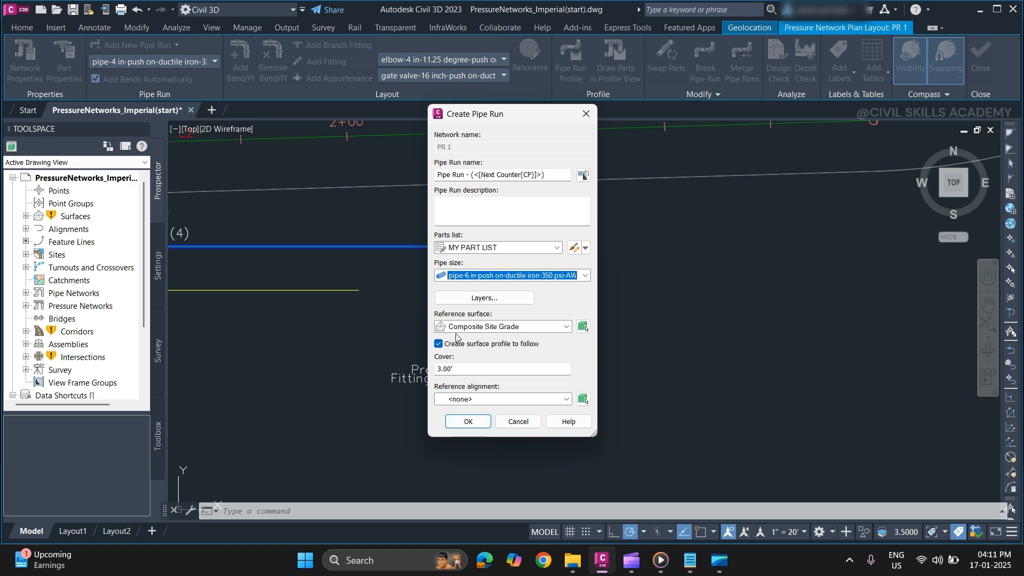
left_click(467, 422)
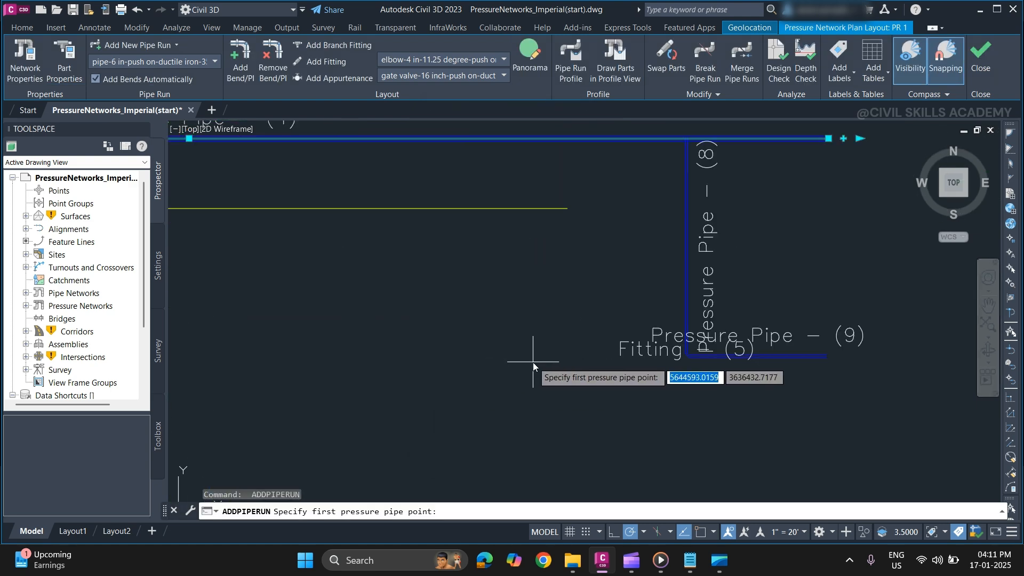
mouse_move(502, 365)
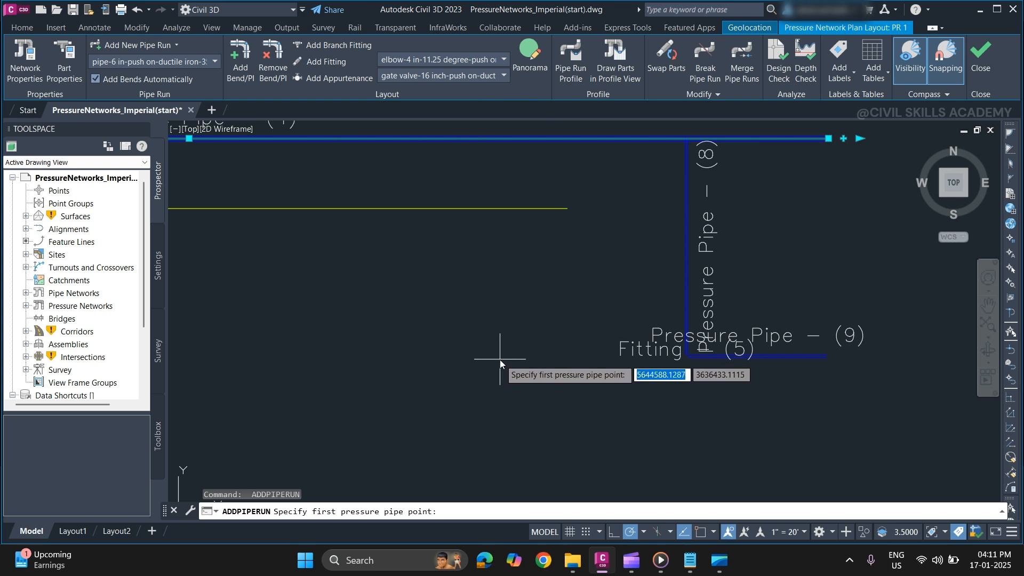
Place the run's first point, then cancel pipe placement near the intersection
left_click(499, 362)
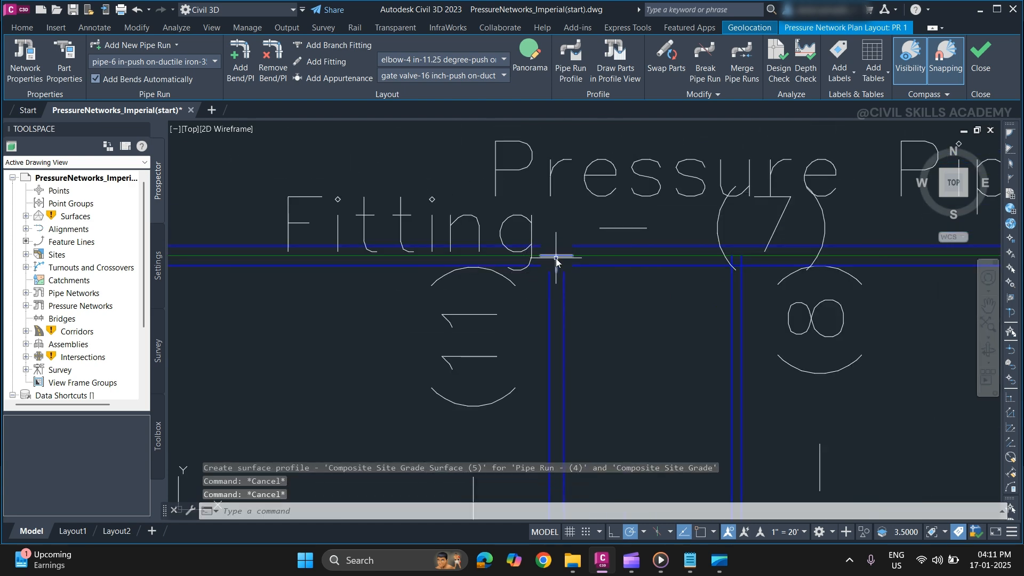
scroll("down", 3)
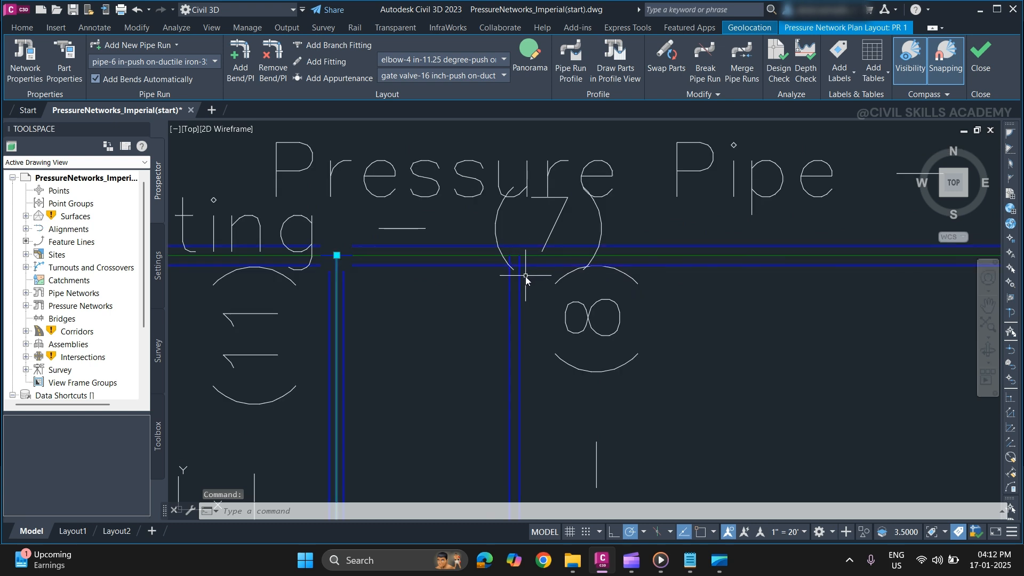
key("Escape")
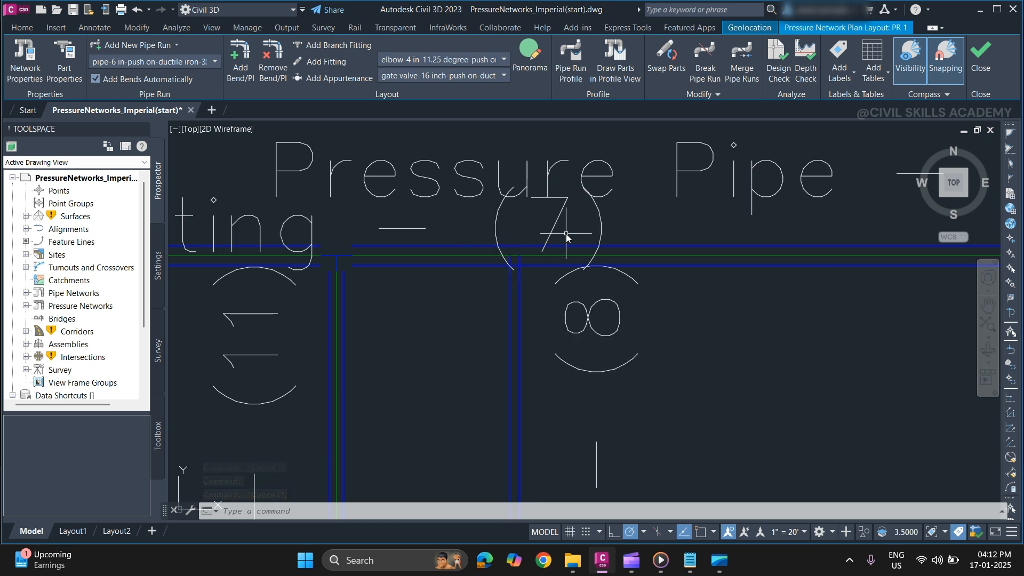
mouse_move(339, 45)
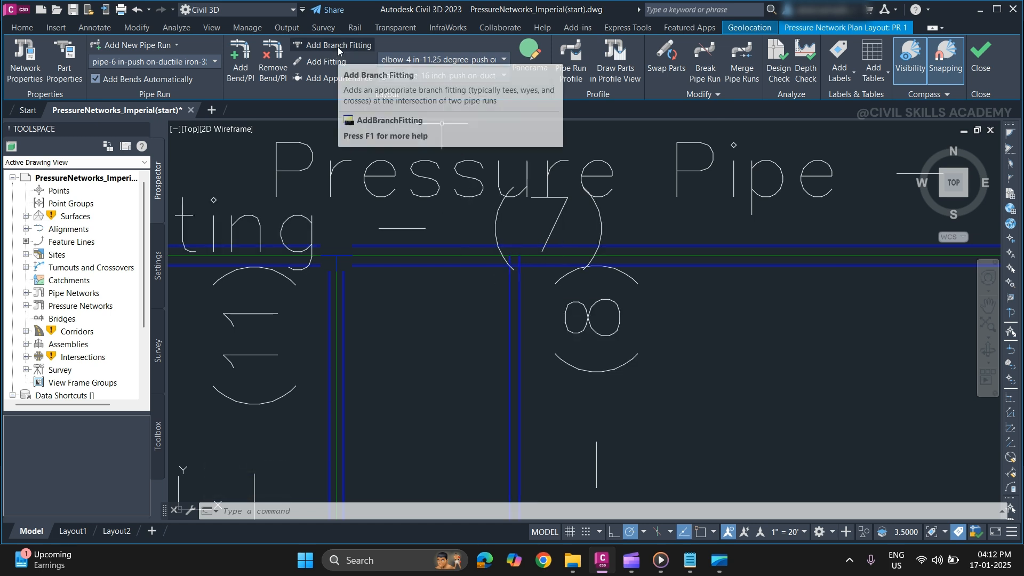
Attempt a branch fitting by picking the two pipes crossing at the main line
left_click(337, 45)
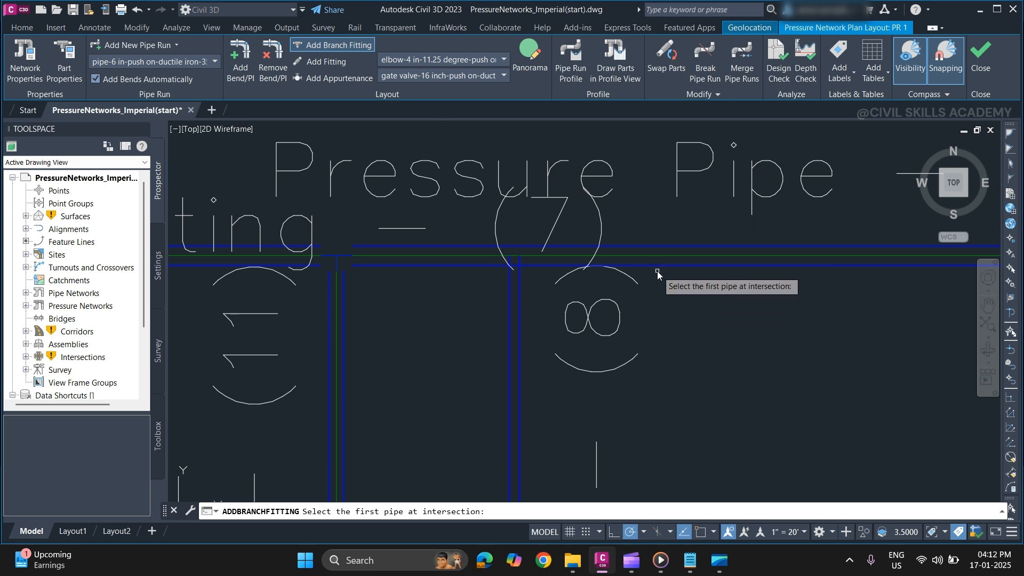
left_click(516, 267)
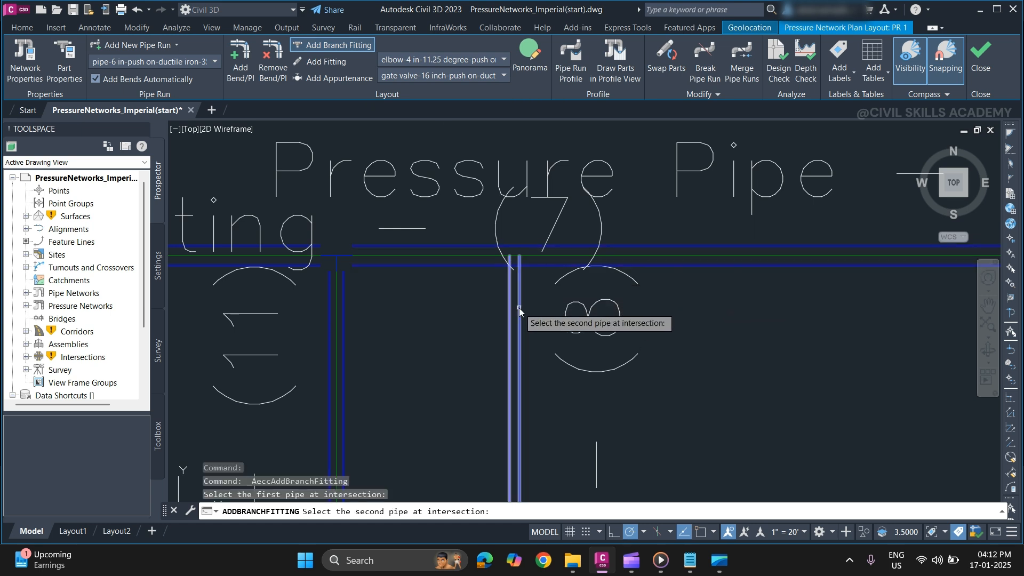
left_click(527, 311)
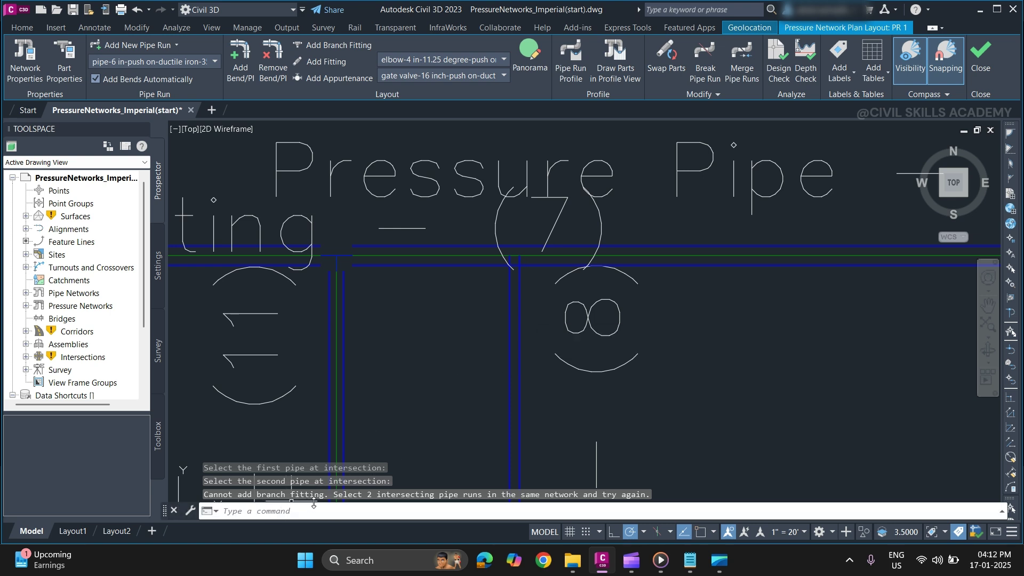
mouse_move(439, 506)
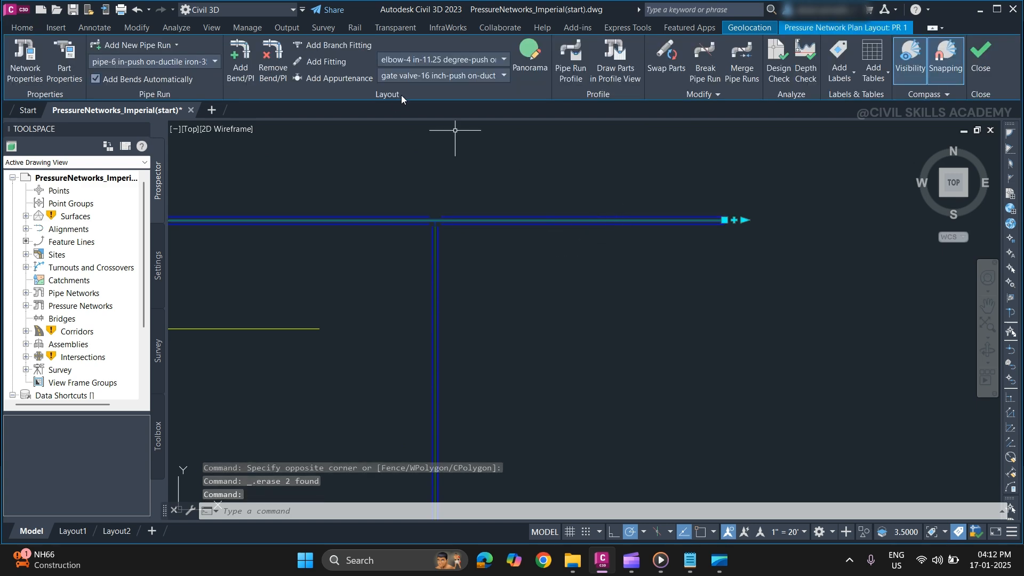
Choose Create New Pipe Run from the Add New Pipe Run list
left_click(178, 45)
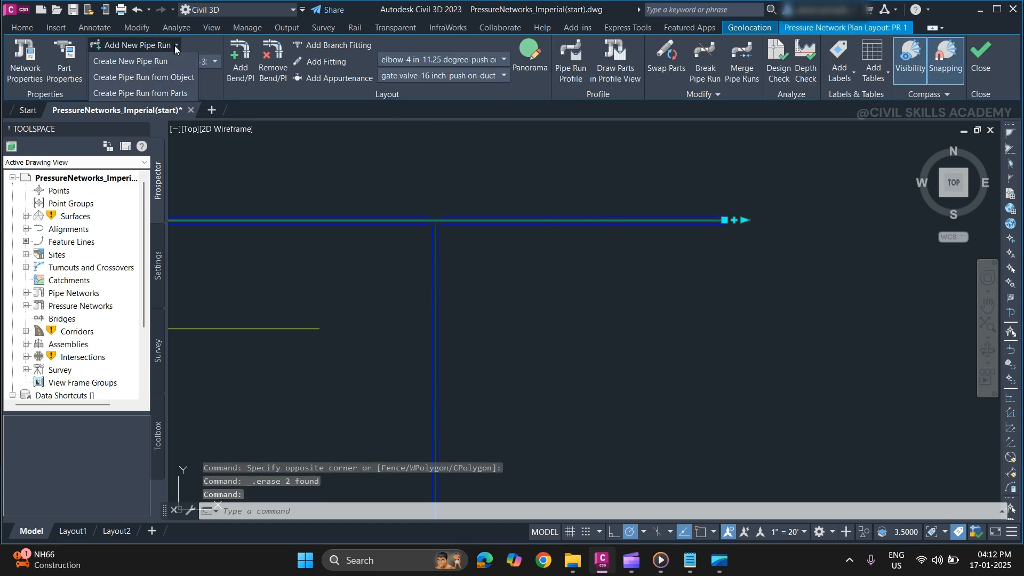
left_click(130, 62)
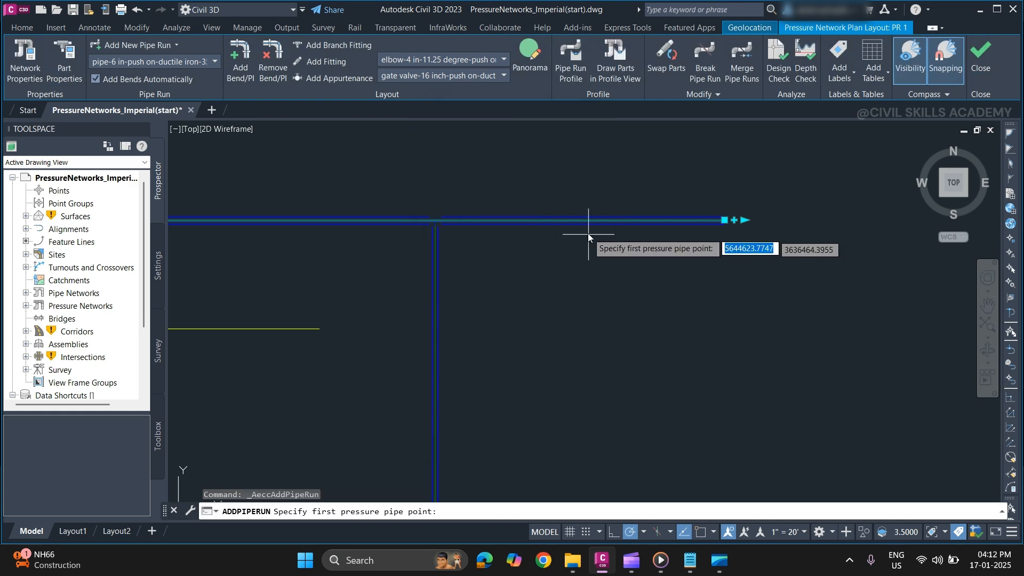
mouse_move(566, 226)
type("pl")
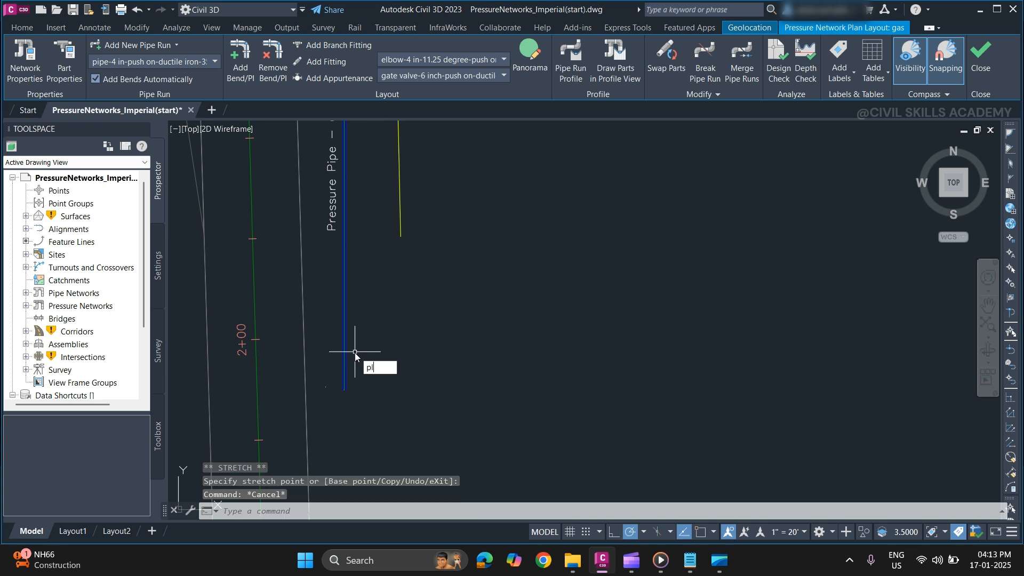
Draw an L-shaped polyline from the vertical pipe to the branch corner with PLINE
key("Enter")
type("nea")
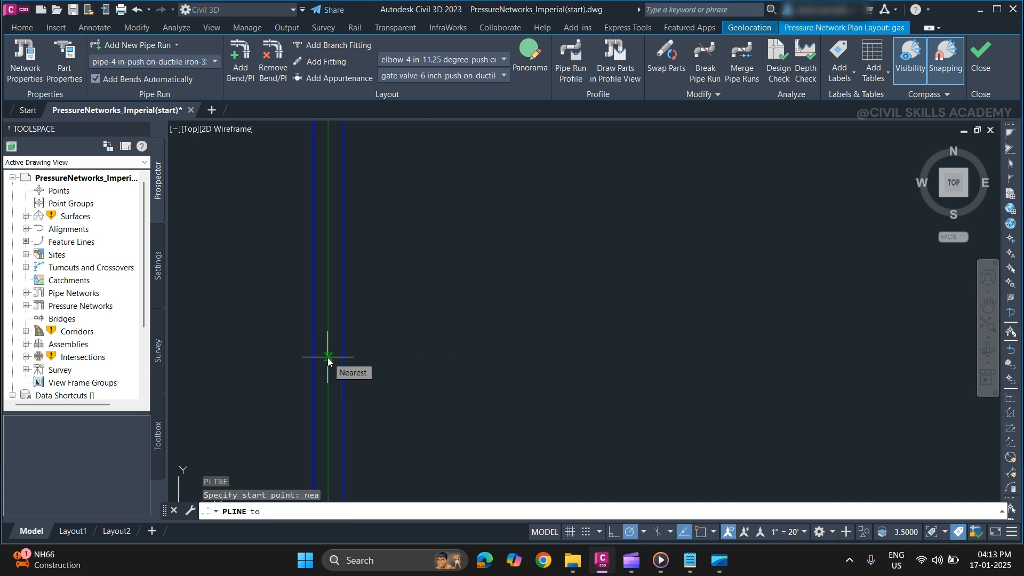
left_click(328, 356)
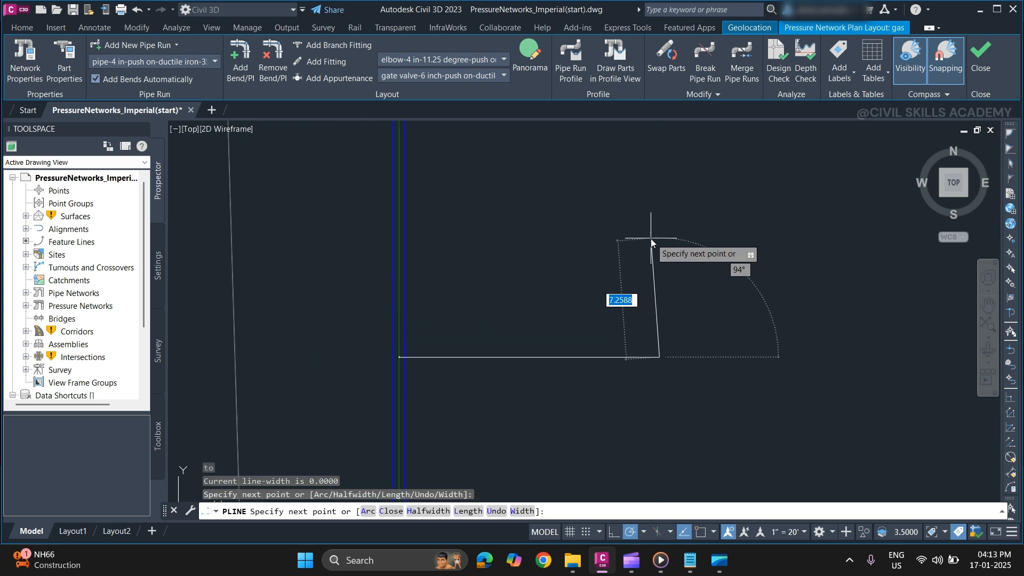
left_click(651, 243)
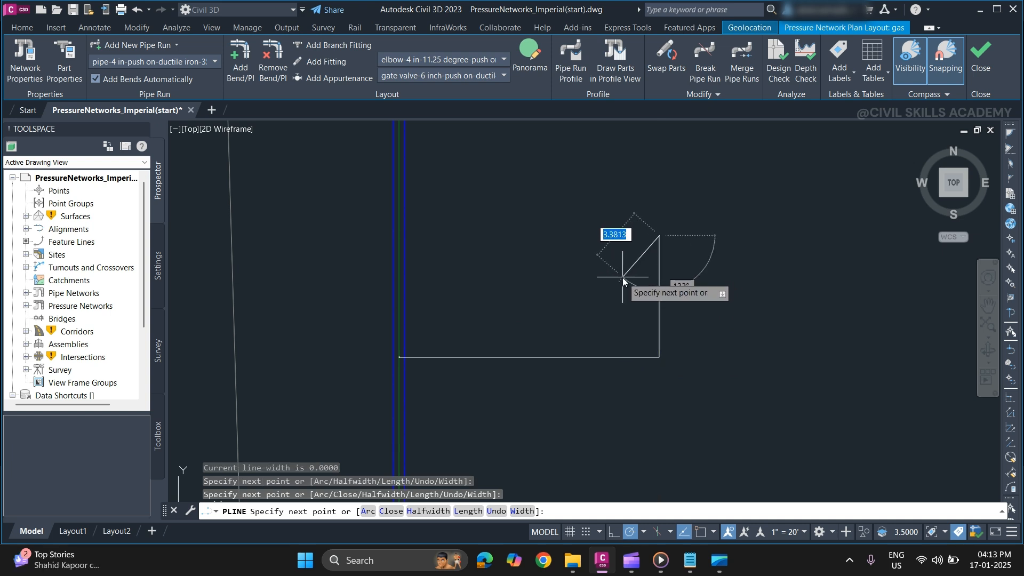
key("Escape")
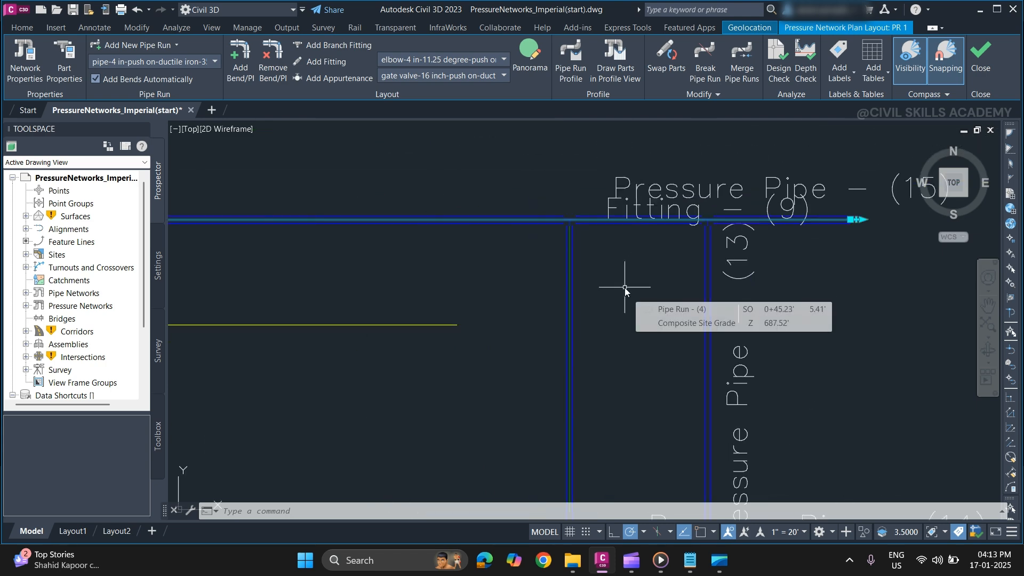
mouse_move(635, 232)
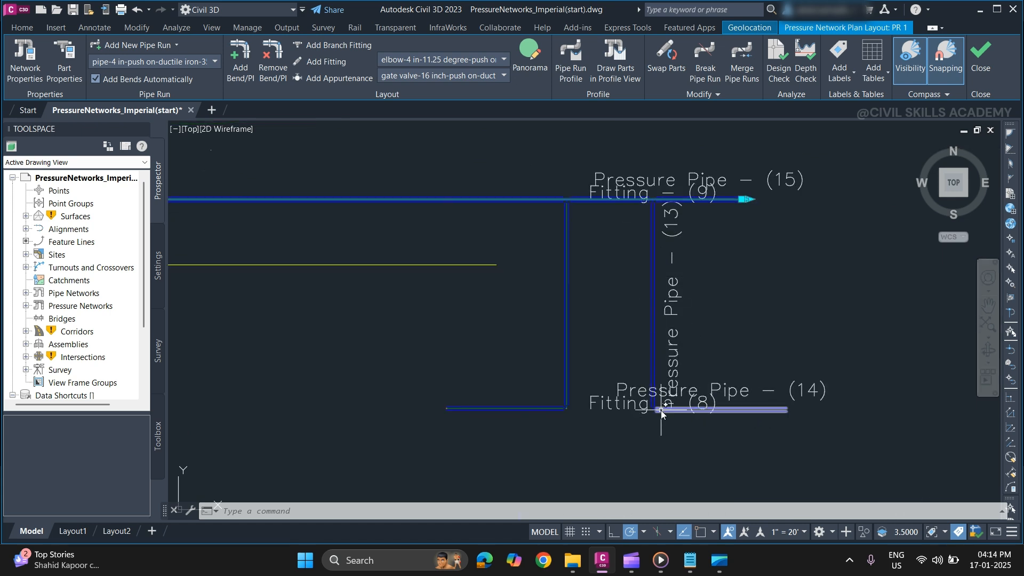
mouse_move(662, 414)
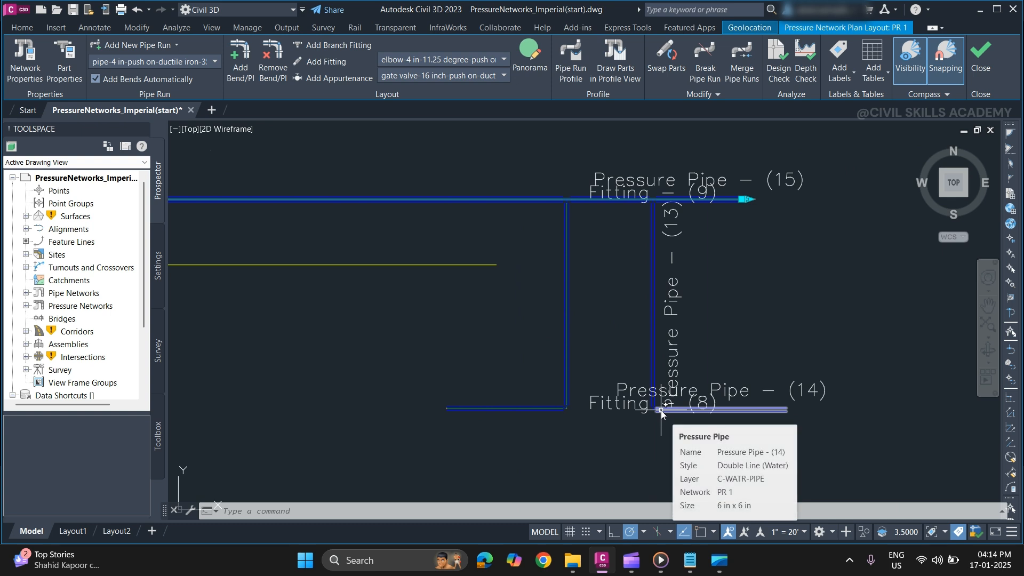
mouse_move(894, 41)
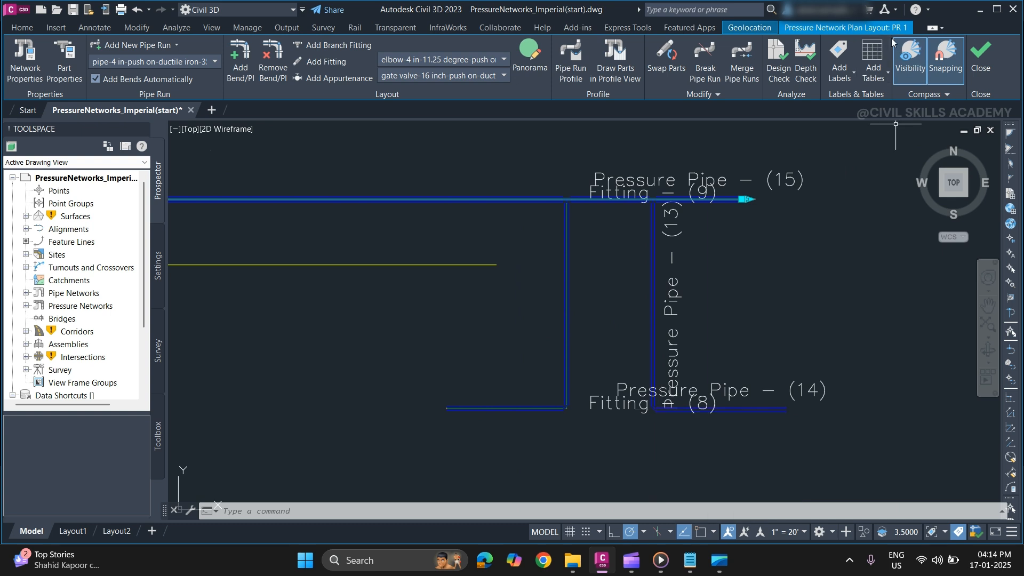
mouse_move(756, 242)
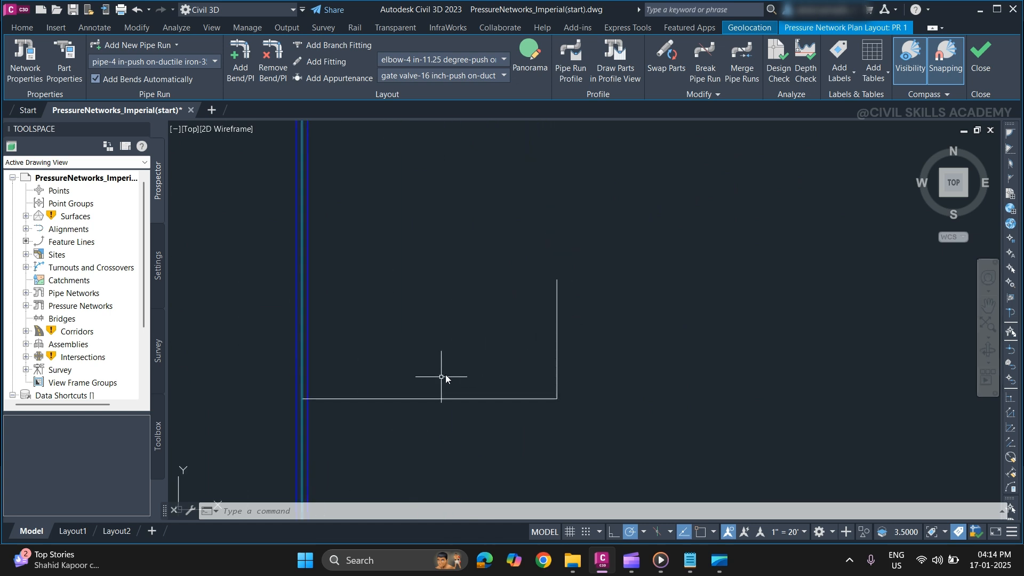
mouse_move(323, 125)
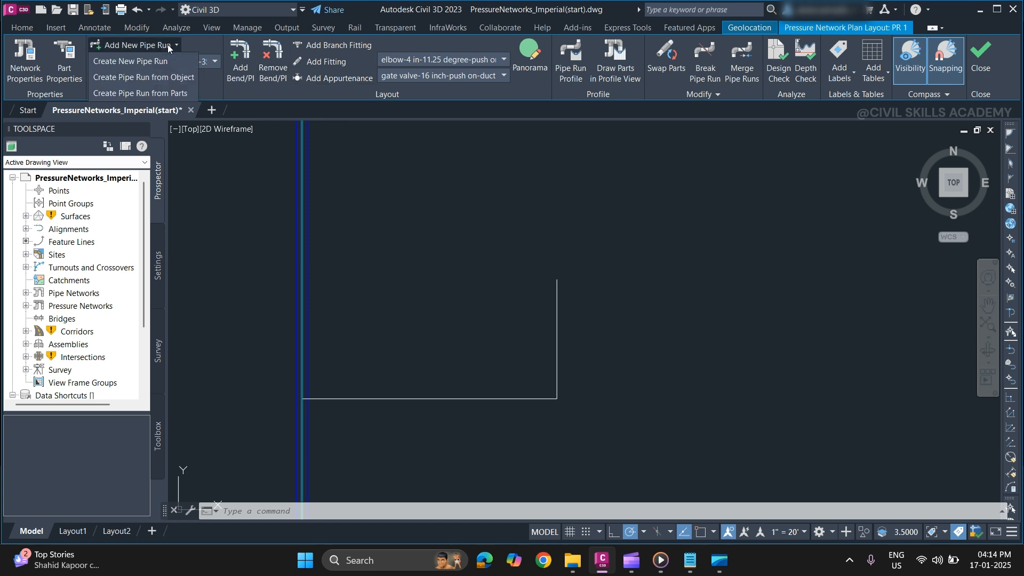
Run Create Pipe Run from Object on the polyline and accept the network direction
left_click(143, 77)
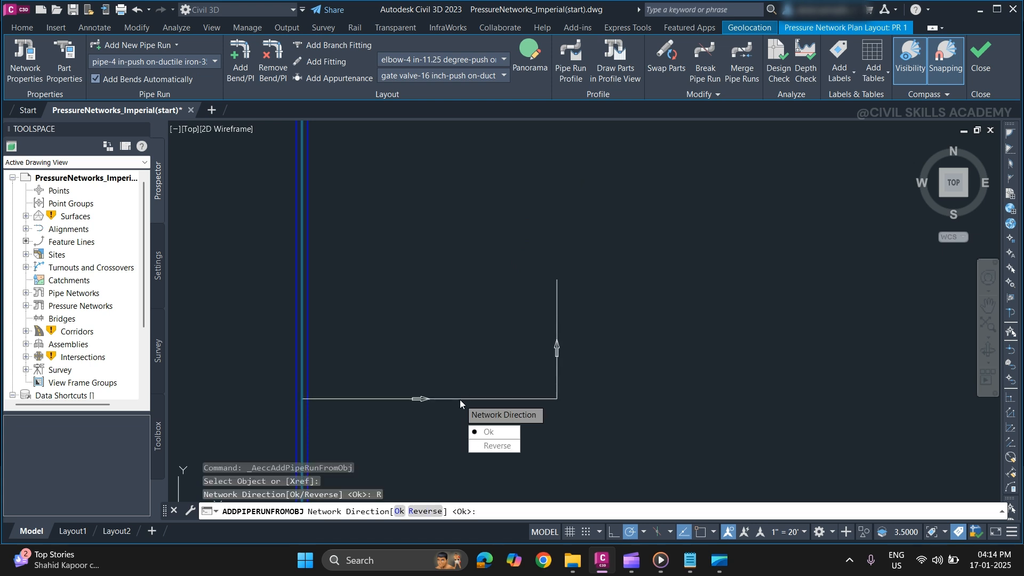
left_click(489, 431)
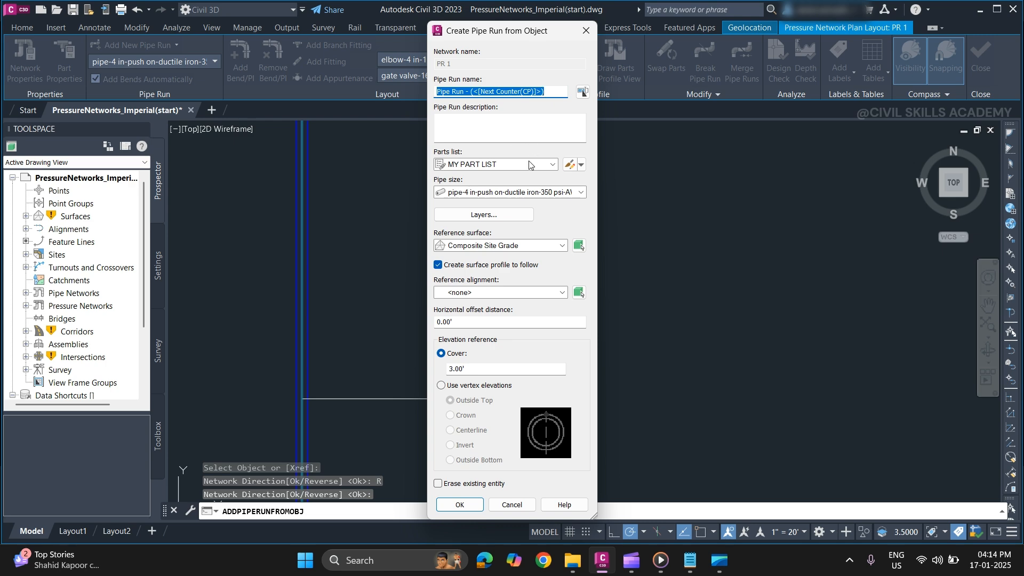
Set pipe size to pipe-8 in ductile iron, enable Erase existing entity, and create the run
left_click(583, 192)
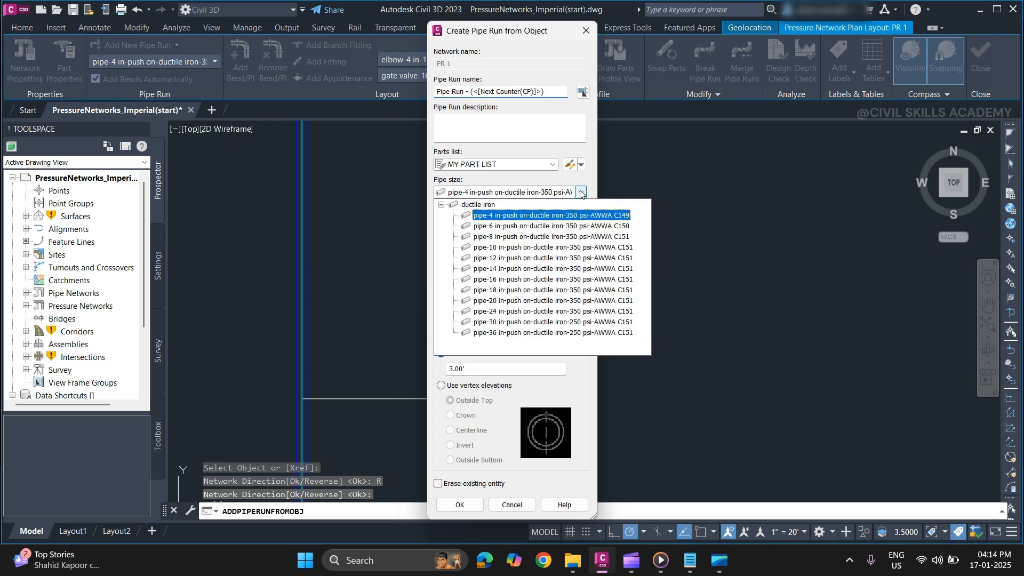
left_click(548, 236)
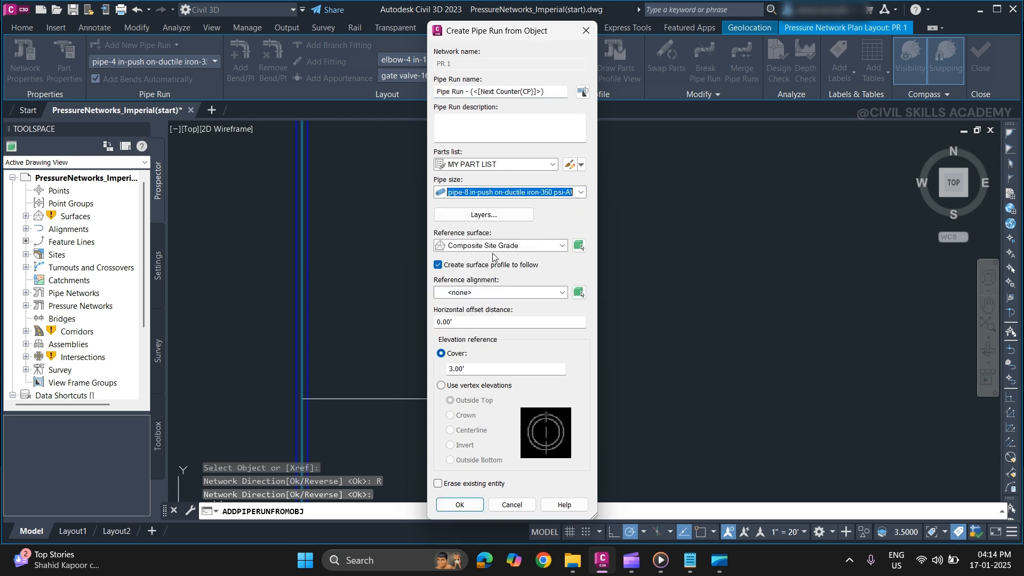
mouse_move(513, 332)
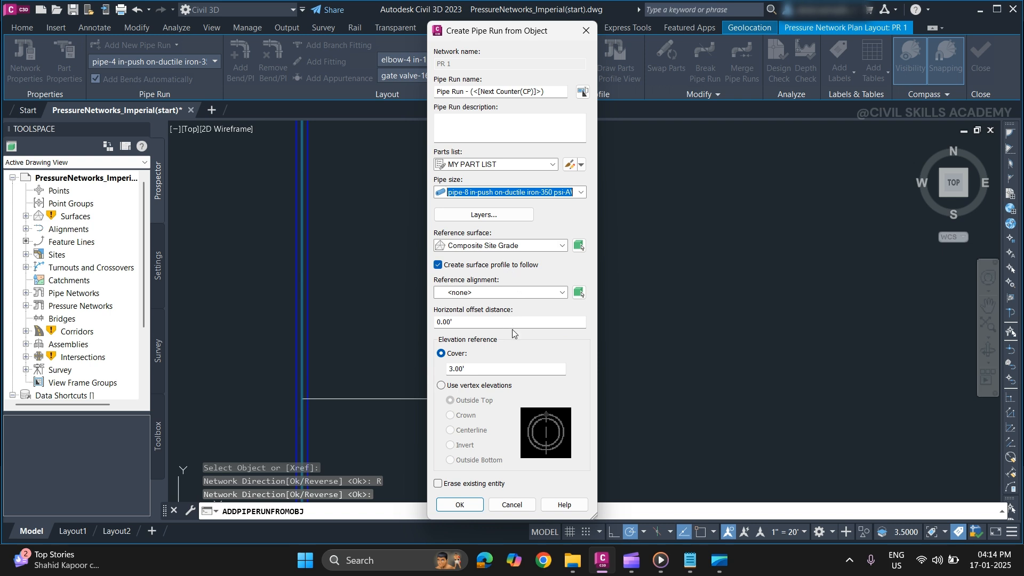
mouse_move(473, 365)
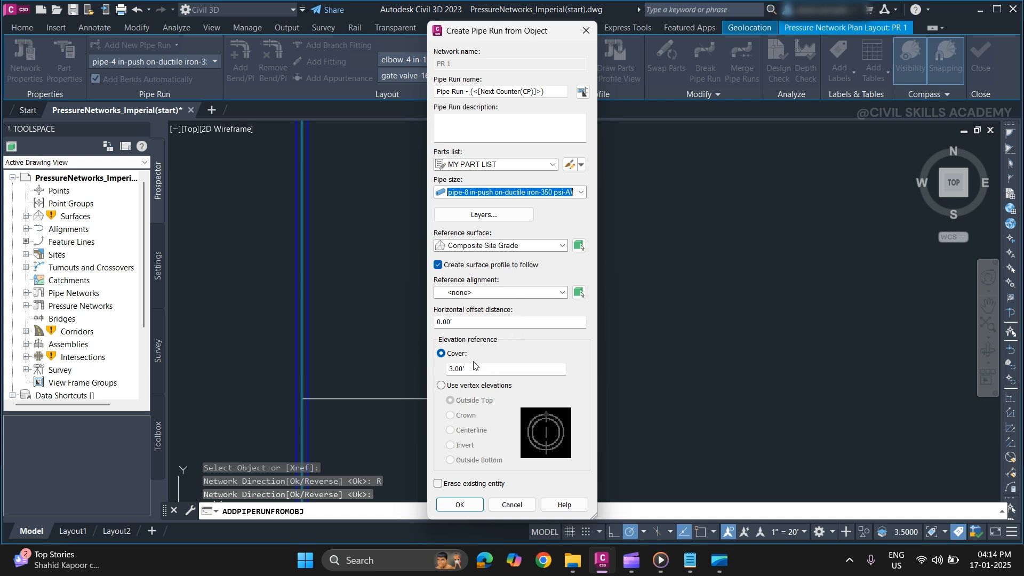
left_click(437, 484)
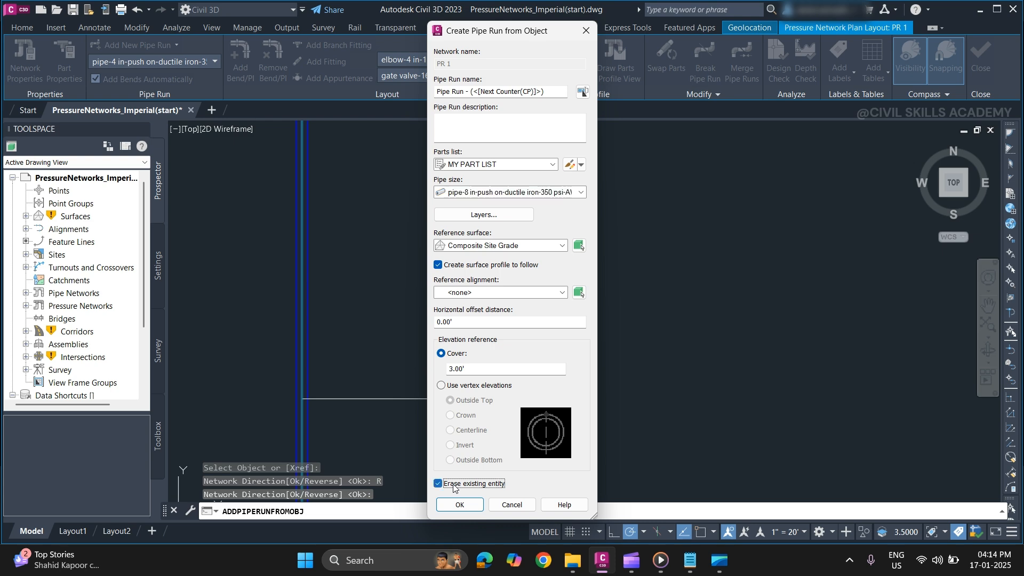
left_click(460, 505)
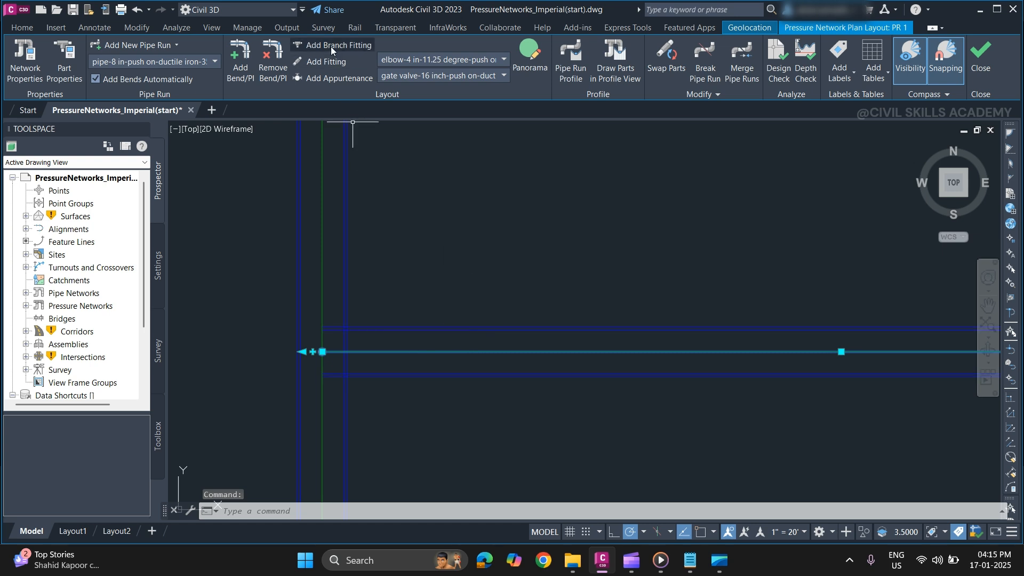
mouse_move(332, 50)
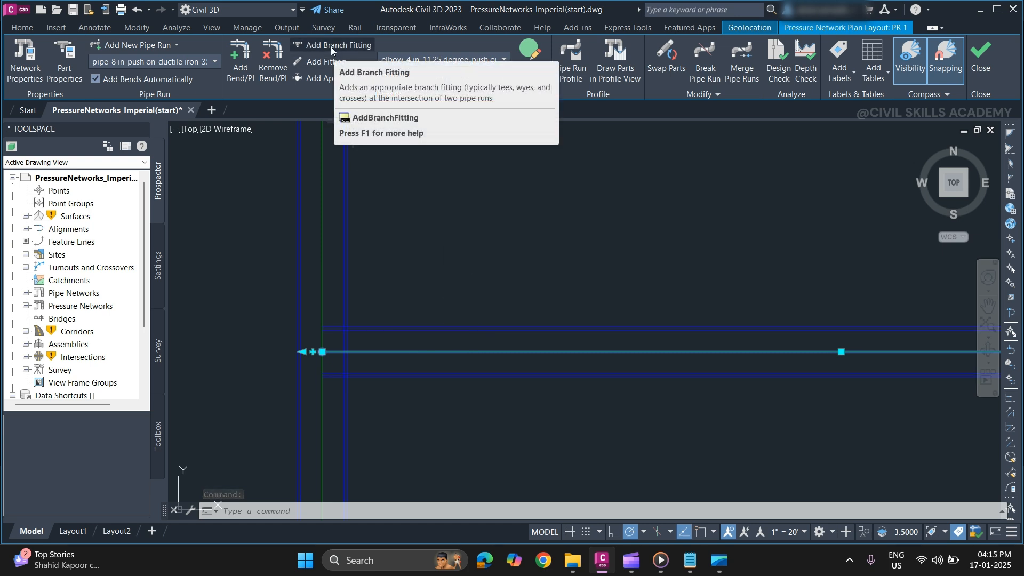
Start the Add Branch Fitting command at the new run's junction with the existing pipe
left_click(338, 45)
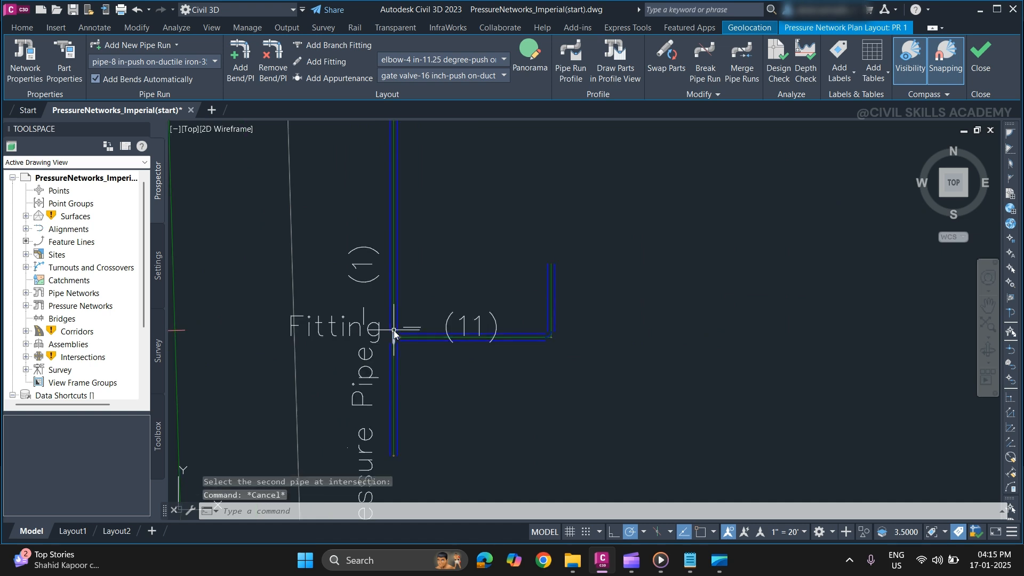
mouse_move(416, 319)
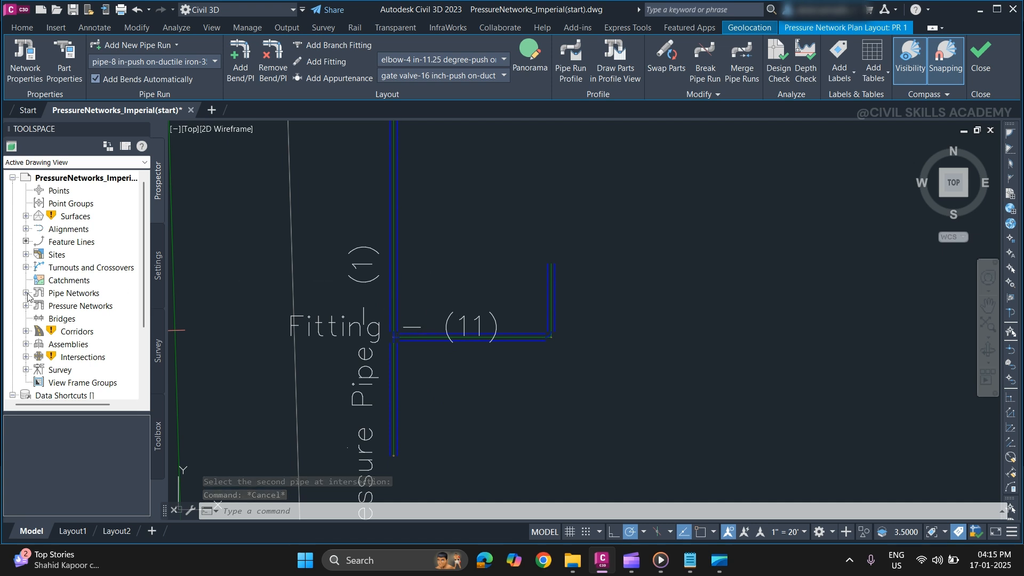
Expand Pressure Networks > PR 1 in Prospector, list its Pipe Runs and zoom to the network
left_click(25, 292)
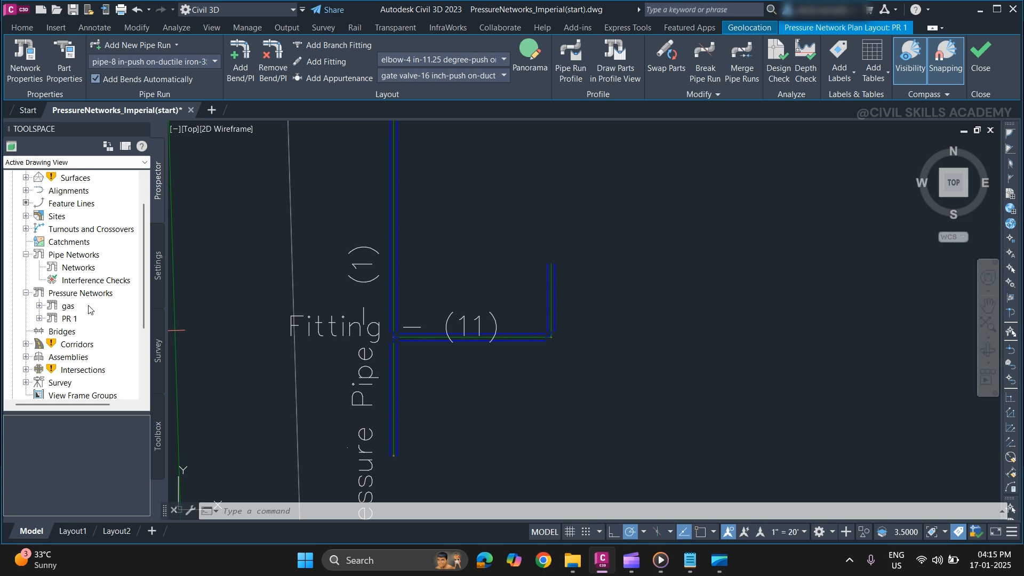
left_click(39, 318)
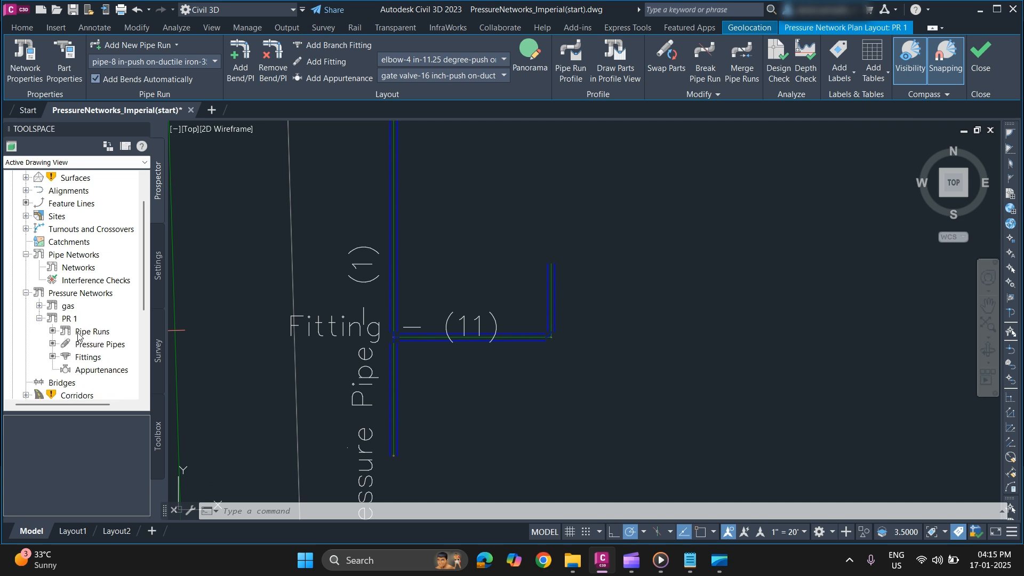
left_click(91, 331)
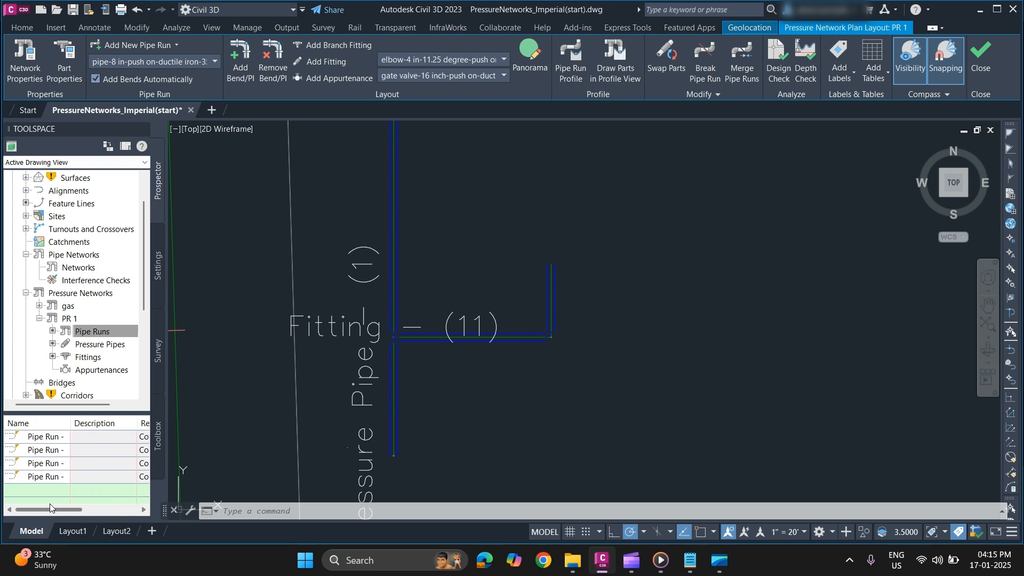
left_click(69, 318)
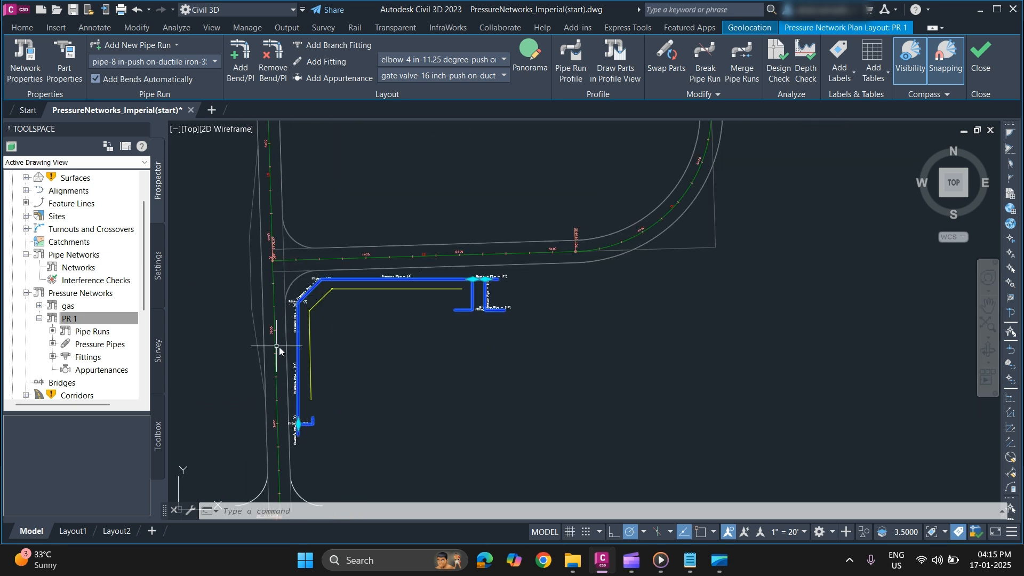
Show the selected PR 1 network on its own in the Object Viewer
right_click(278, 348)
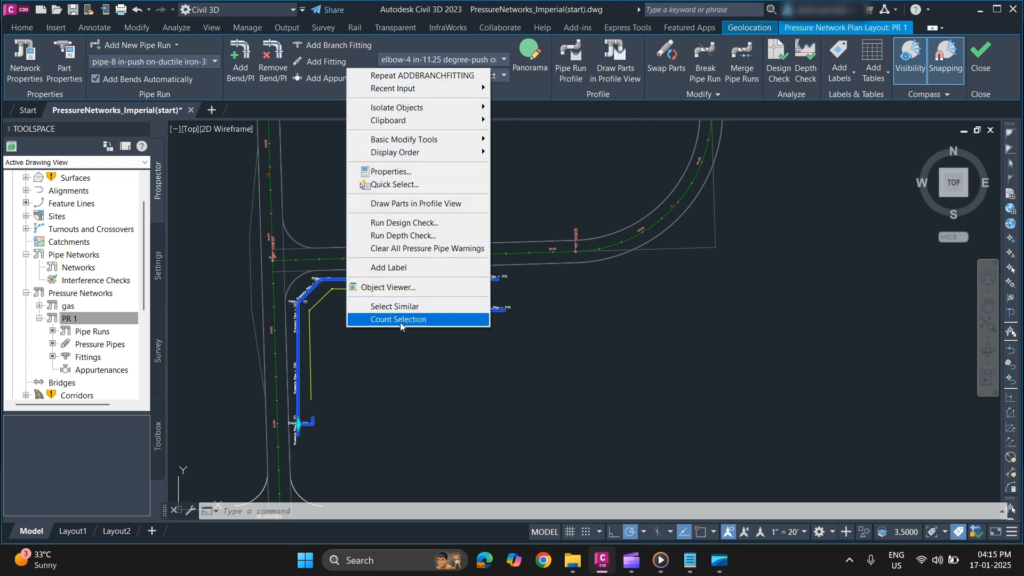
left_click(388, 287)
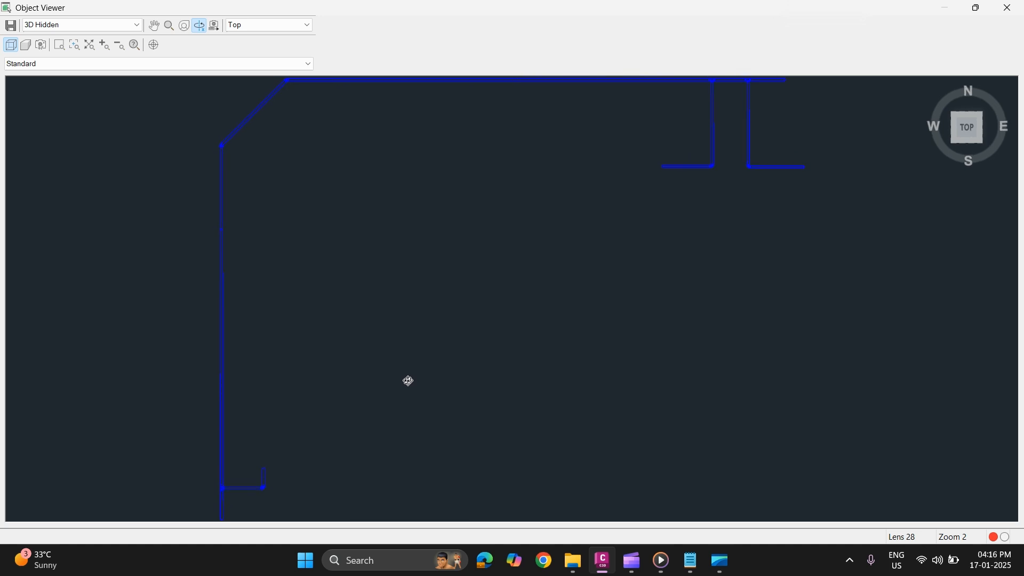
mouse_move(409, 387)
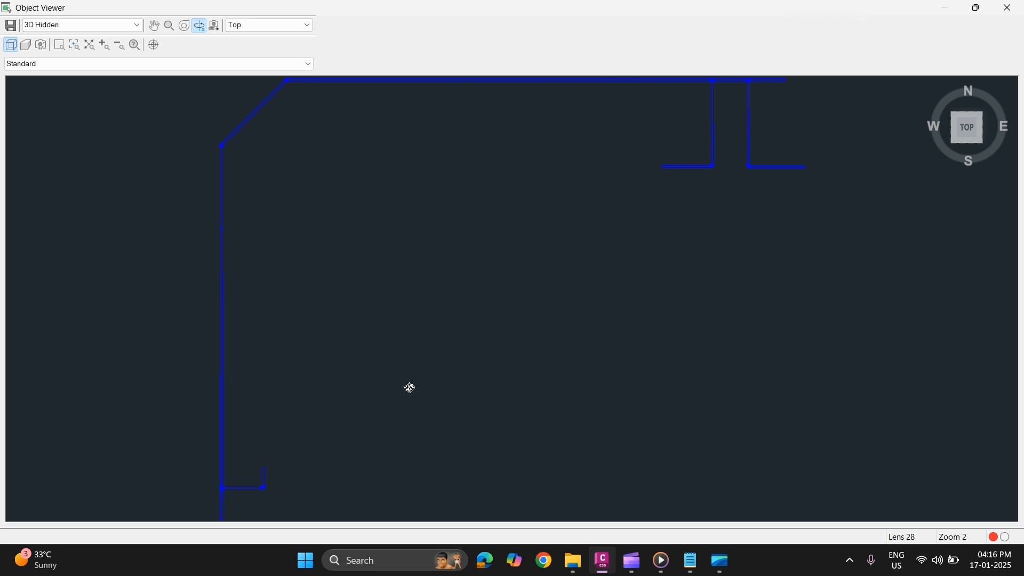